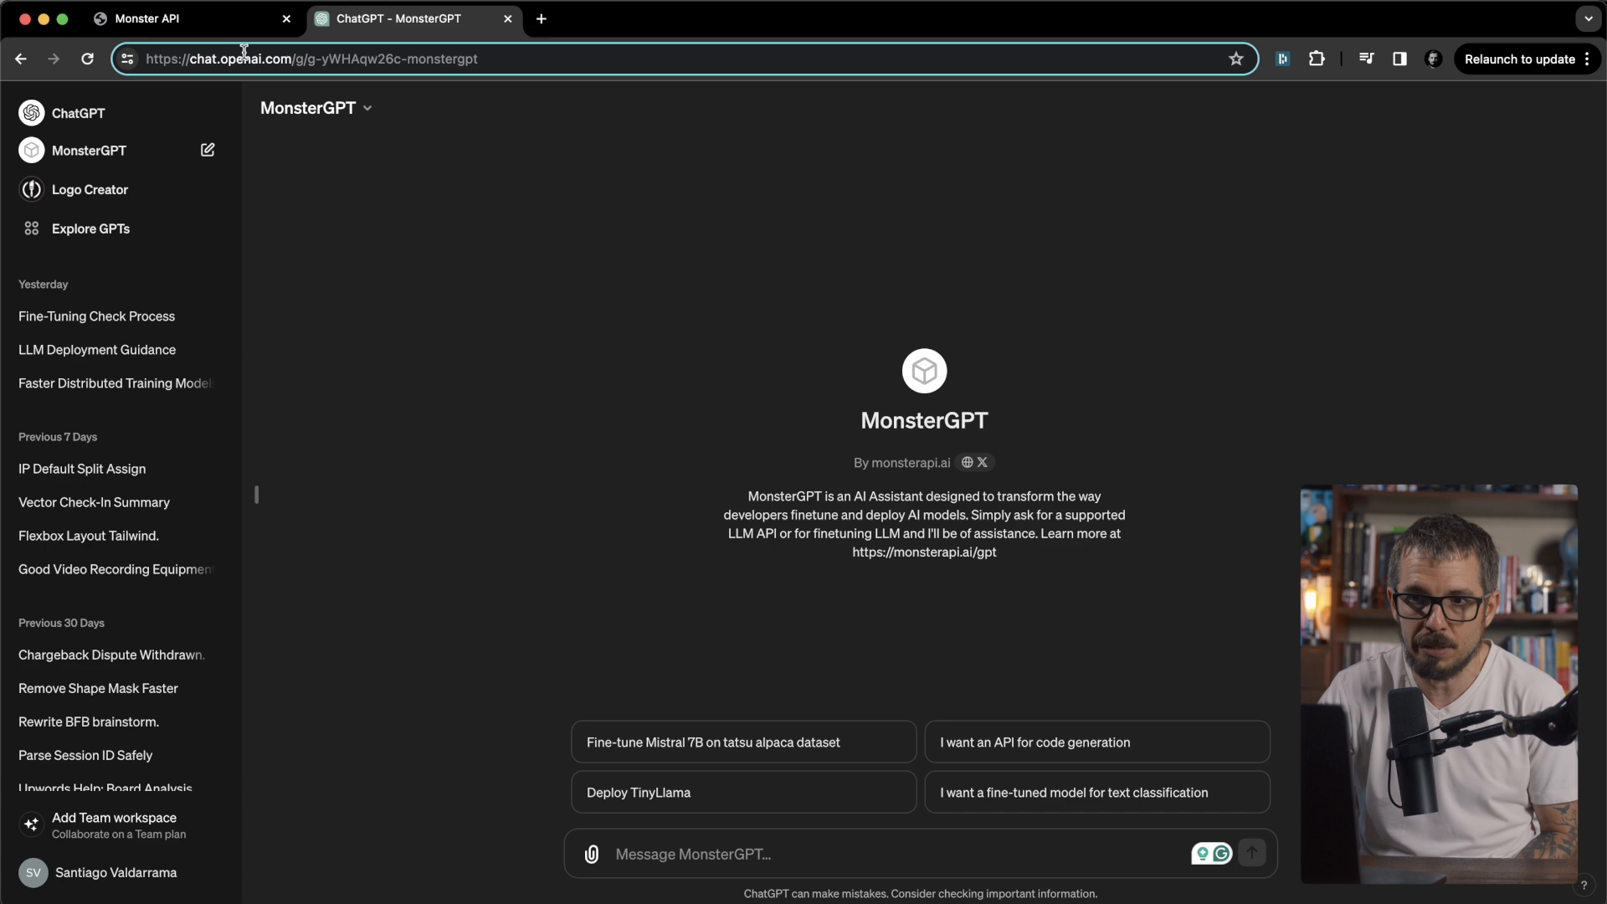
# - Ask MonsterGPT 'I want to fine tune mistral 7b'
pyautogui.click(159, 18)
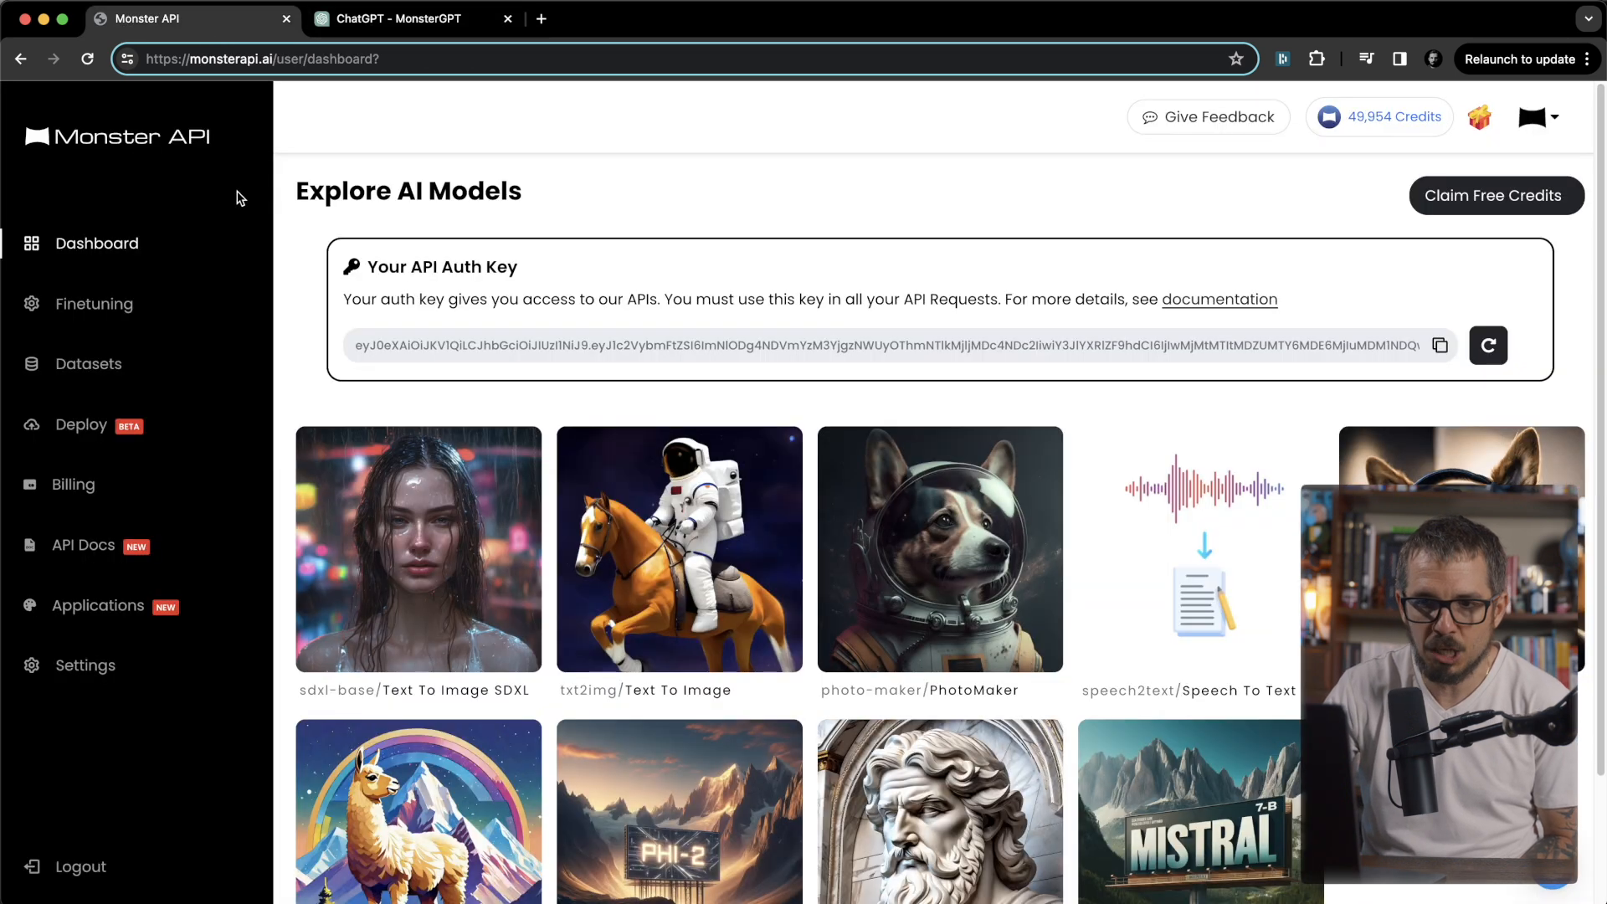
pyautogui.moveTo(251, 172)
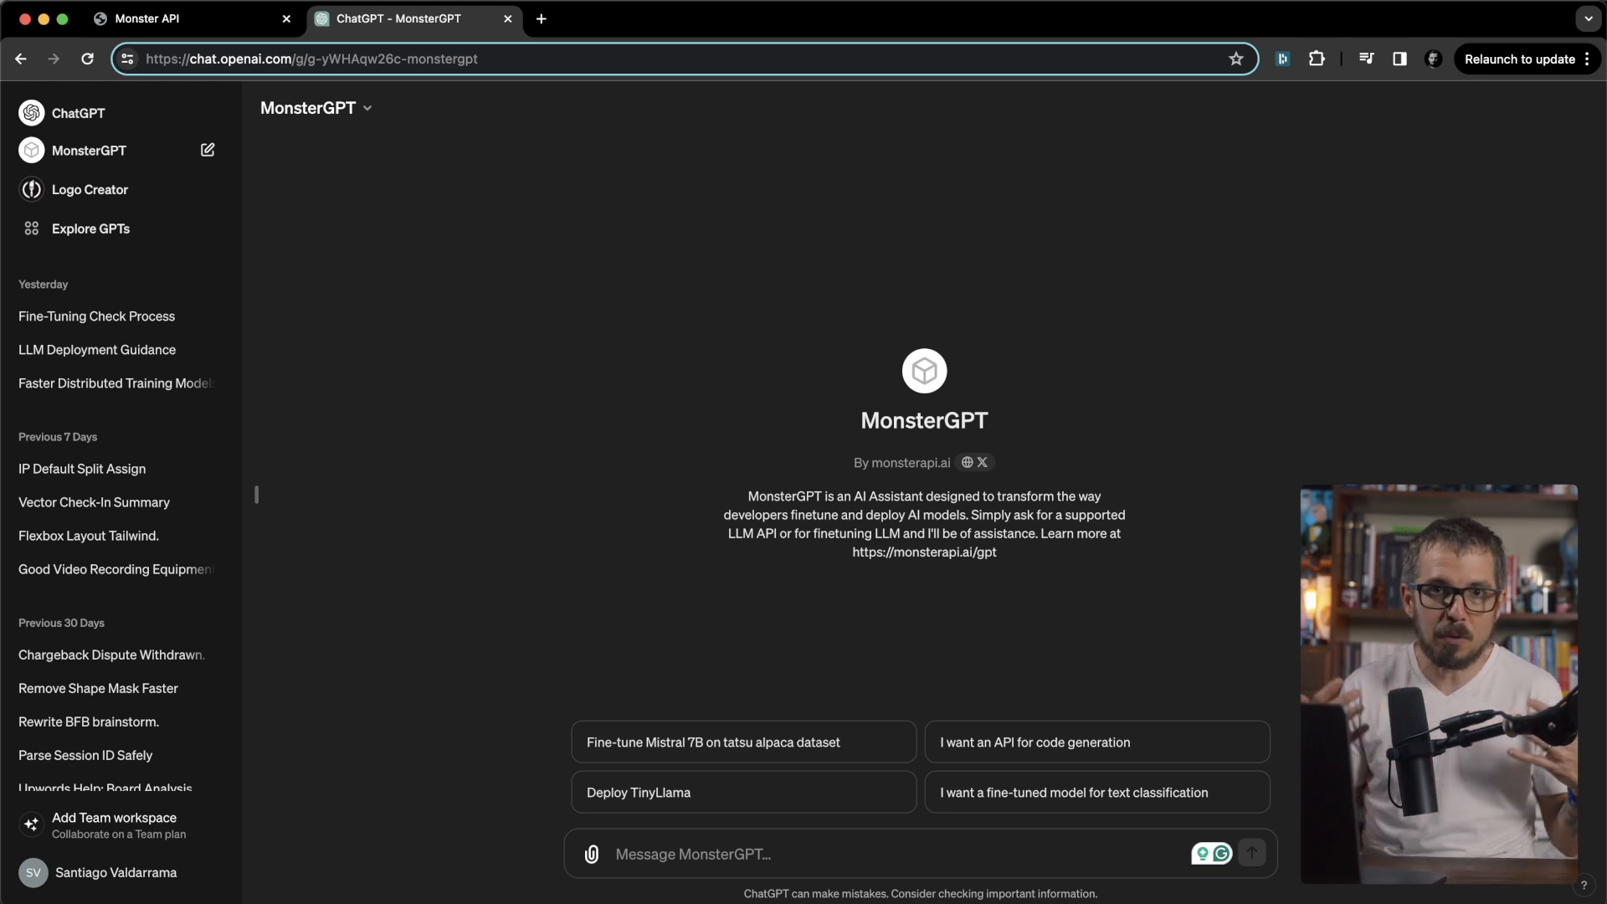
pyautogui.moveTo(615, 767)
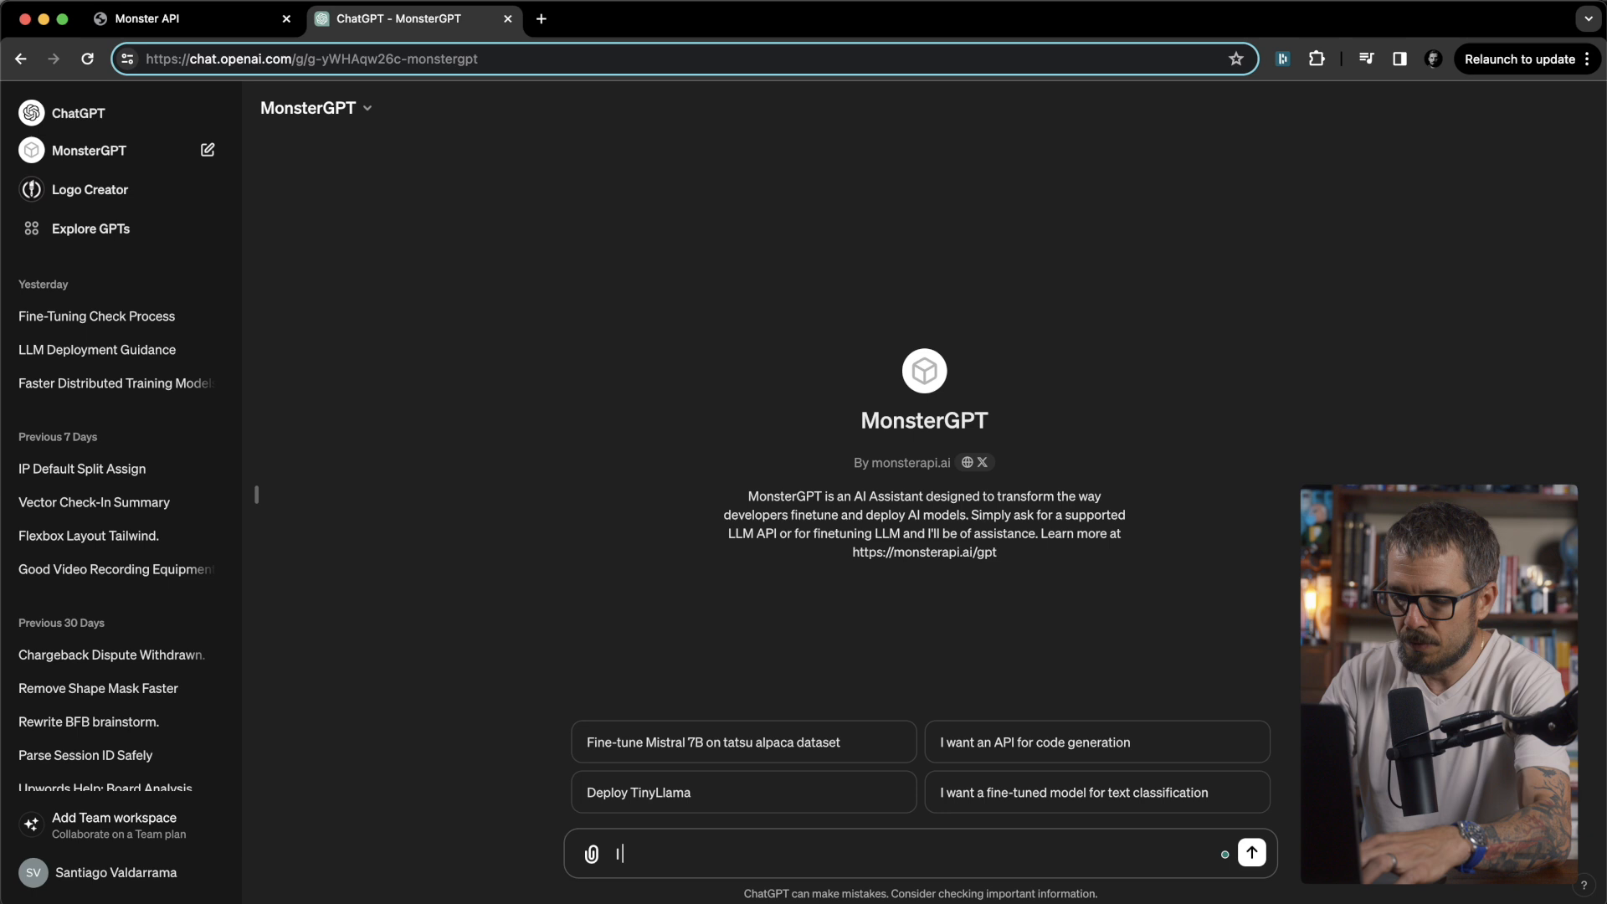
pyautogui.write('I want to fine tune')
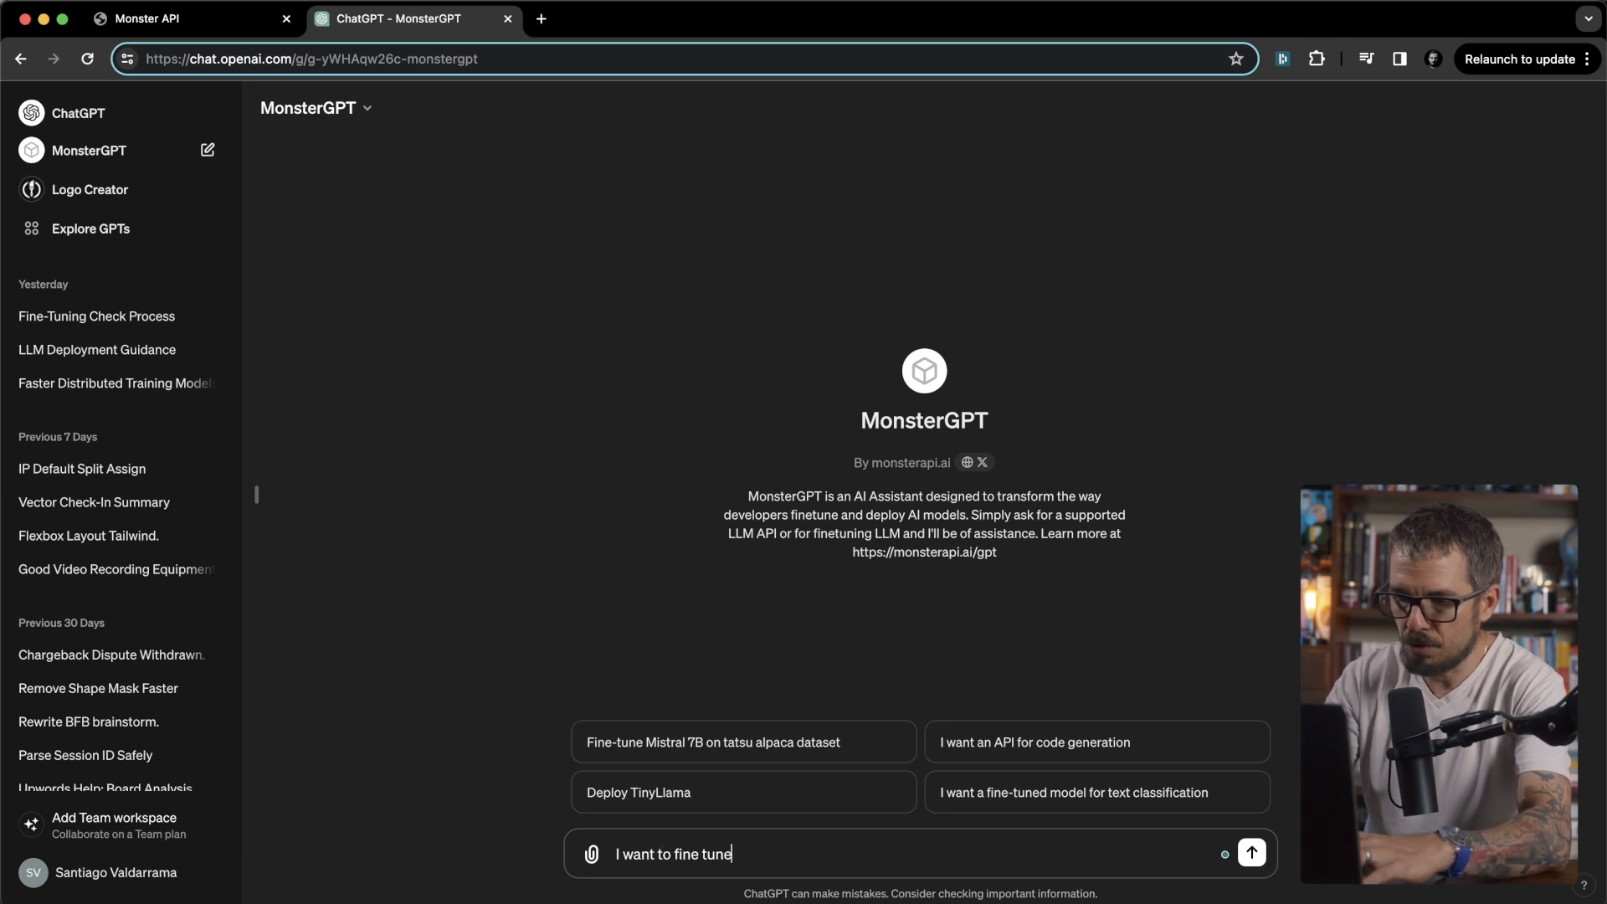
pyautogui.write('mistral 7b')
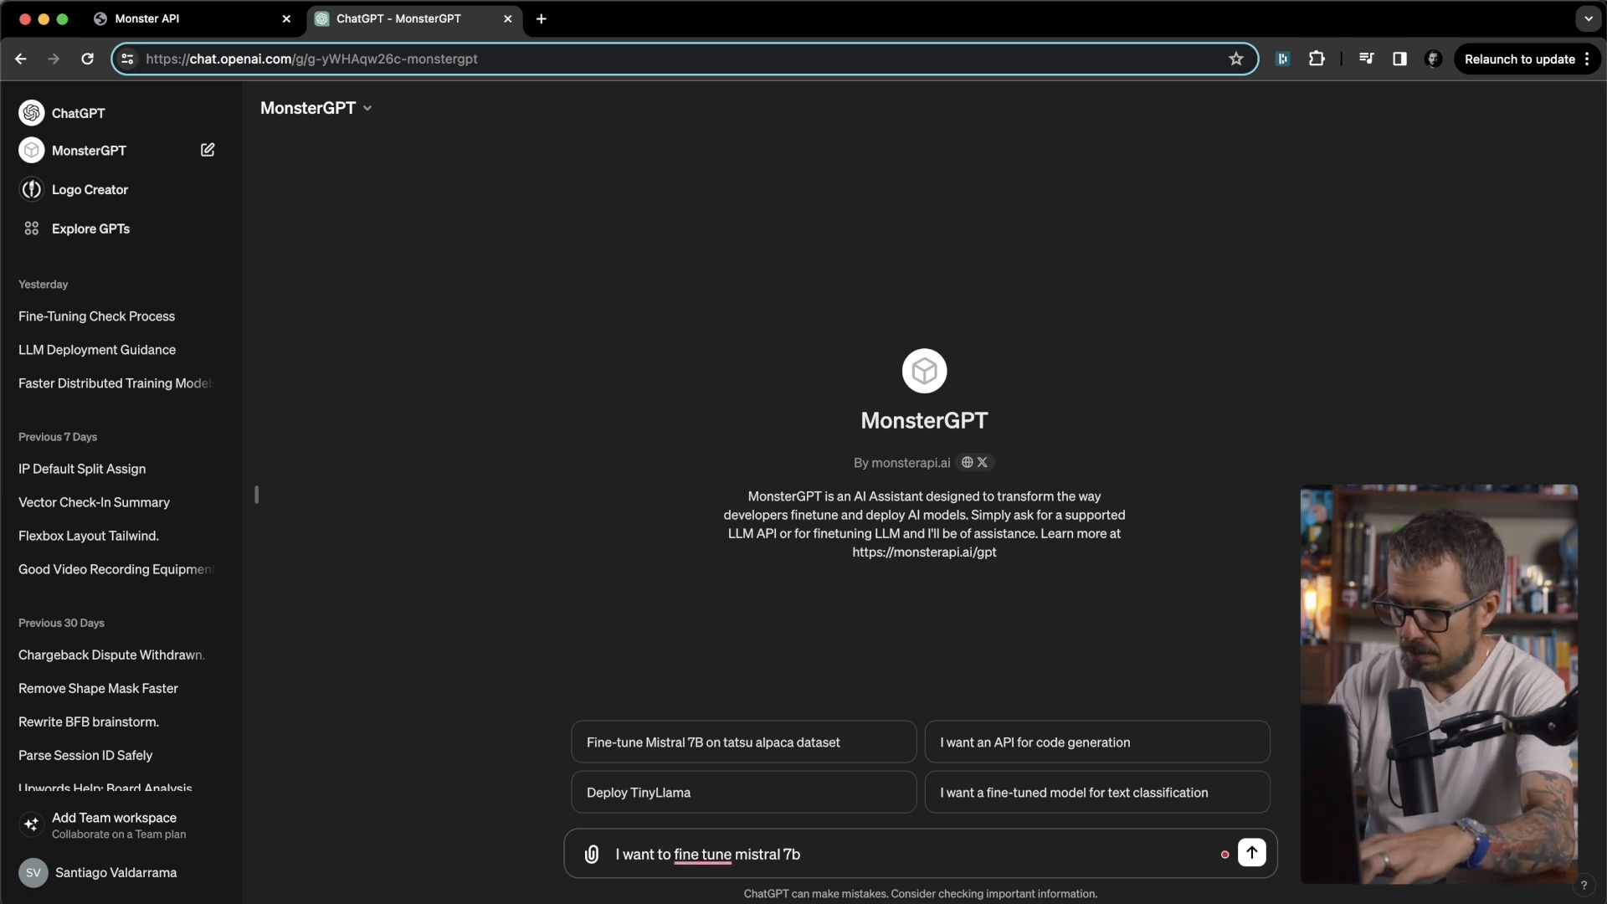
pyautogui.click(1251, 853)
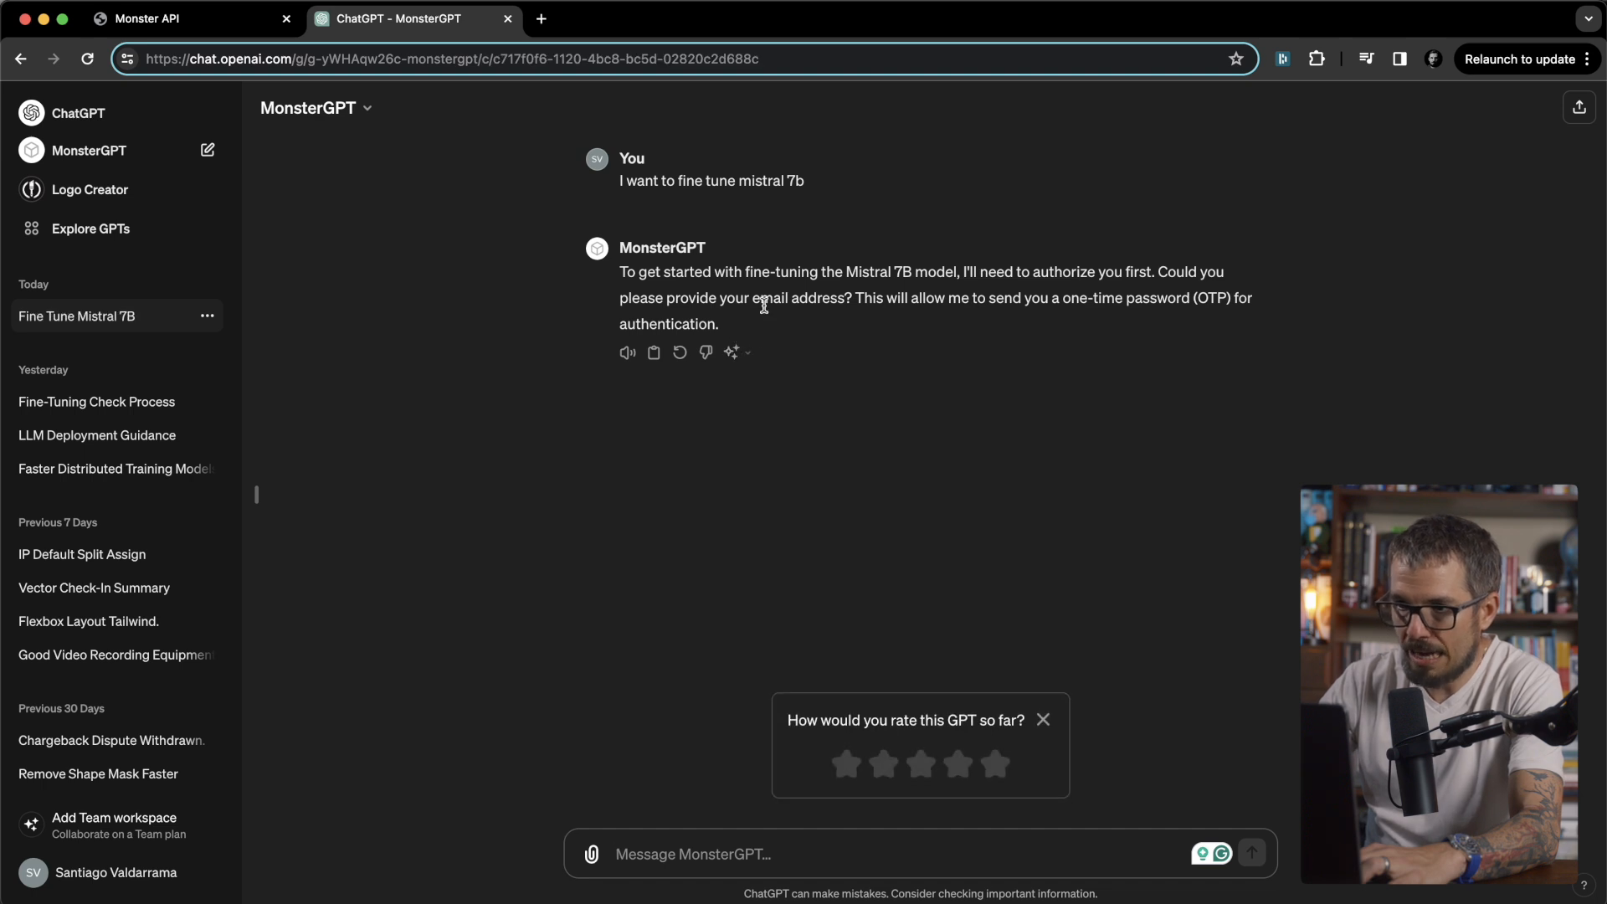
pyautogui.moveTo(1096, 296)
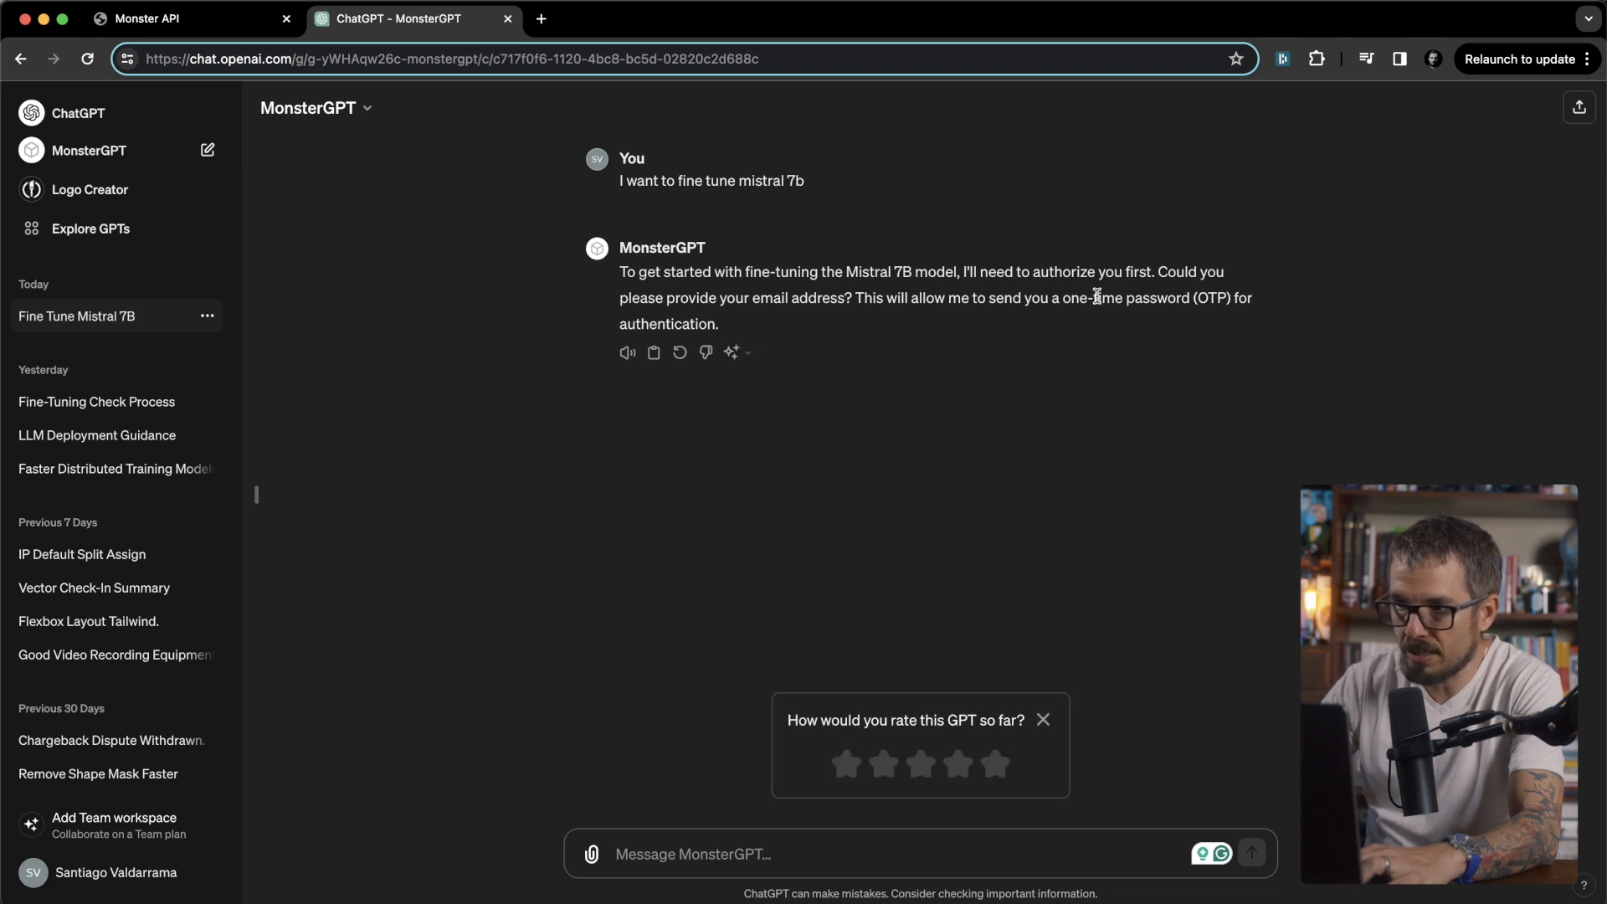
pyautogui.moveTo(1095, 316)
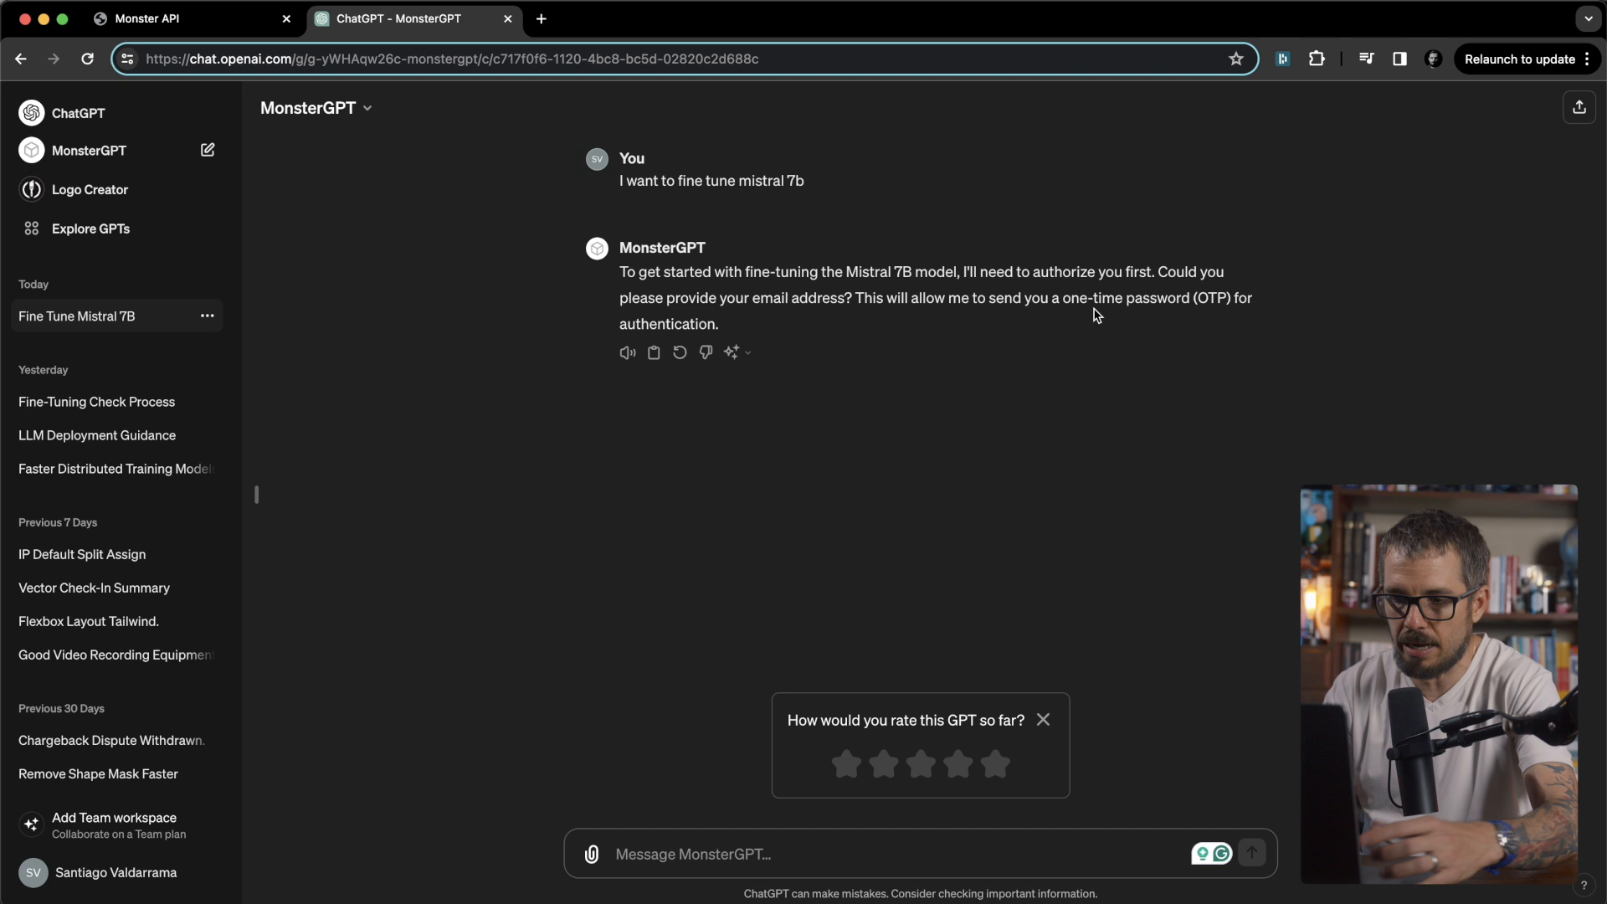
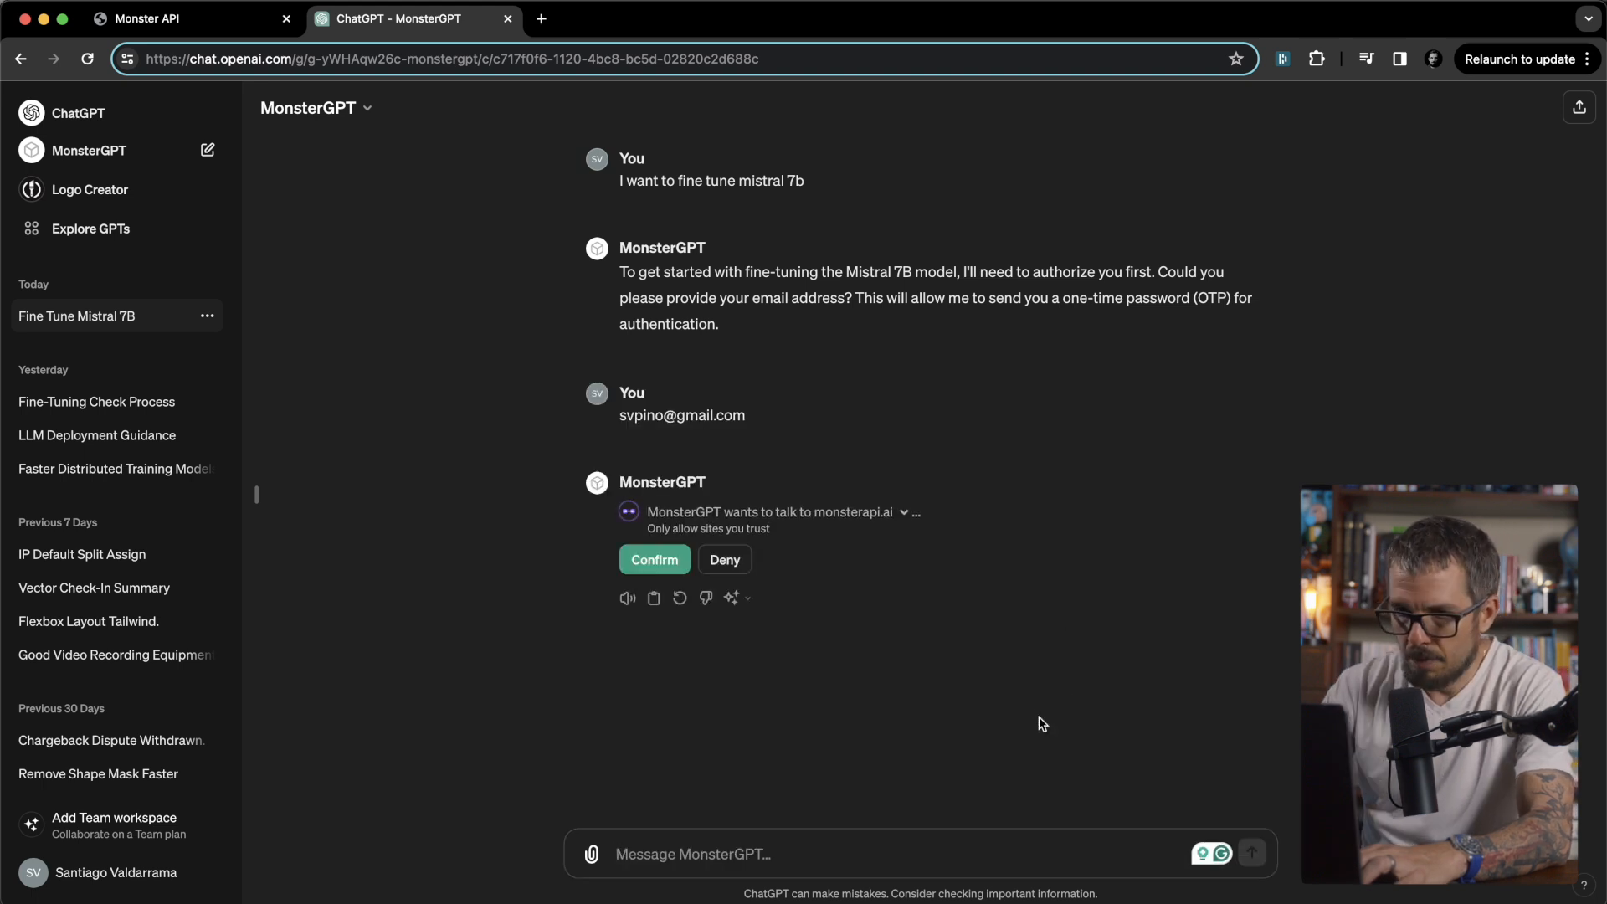
# - Authenticate with the svpino email and a one-time password, allowing monsterapi.ai access
pyautogui.click(653, 558)
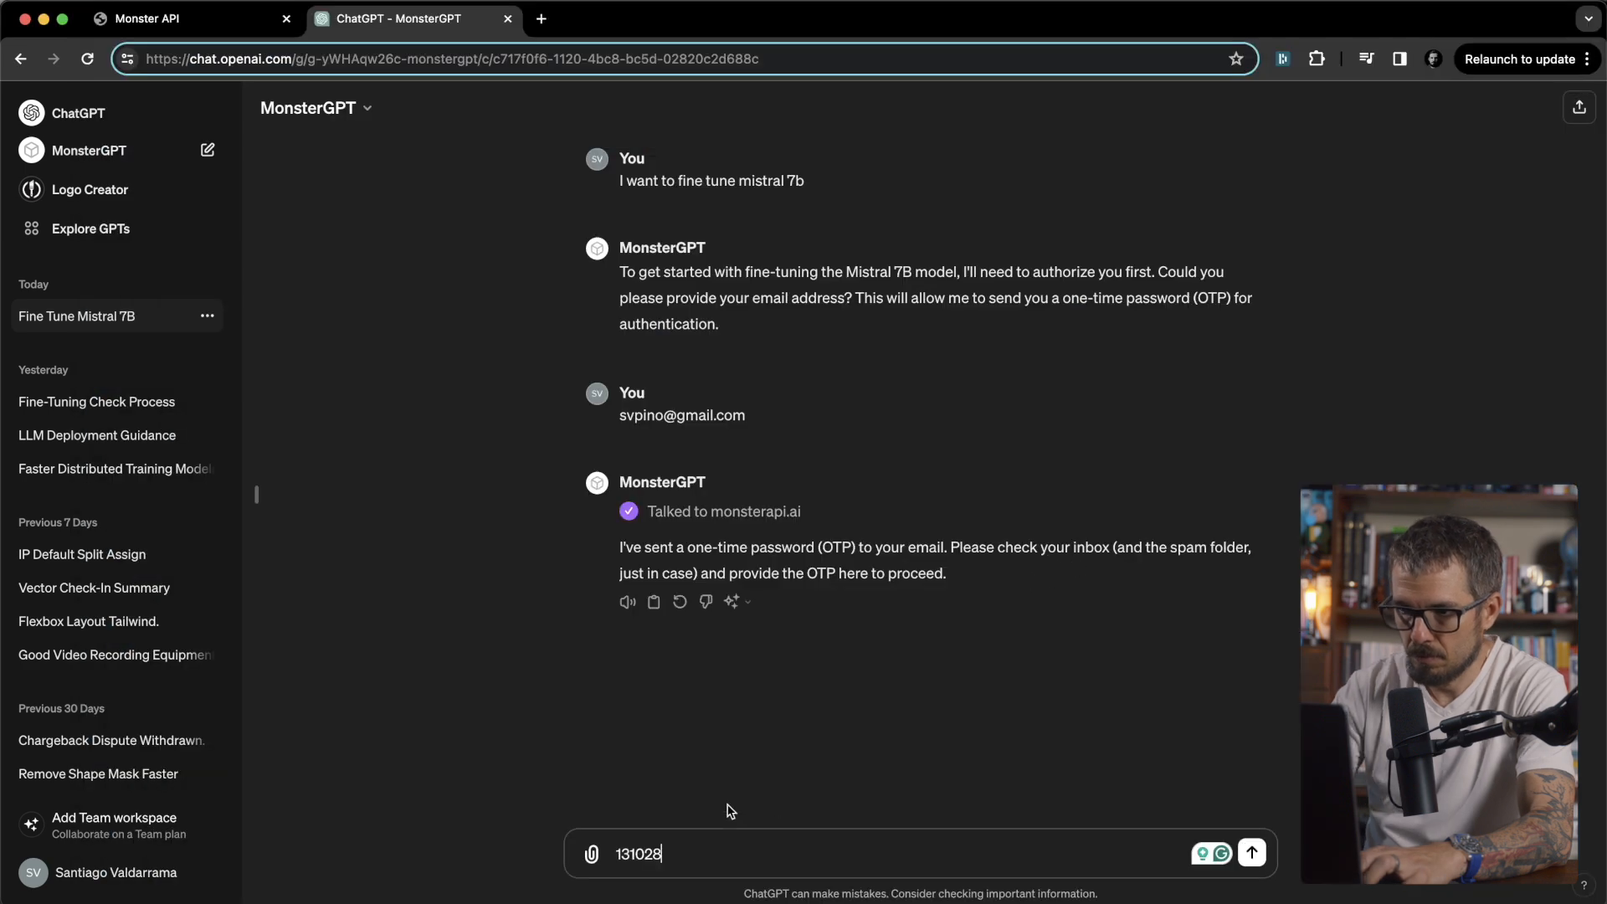
pyautogui.click(1251, 853)
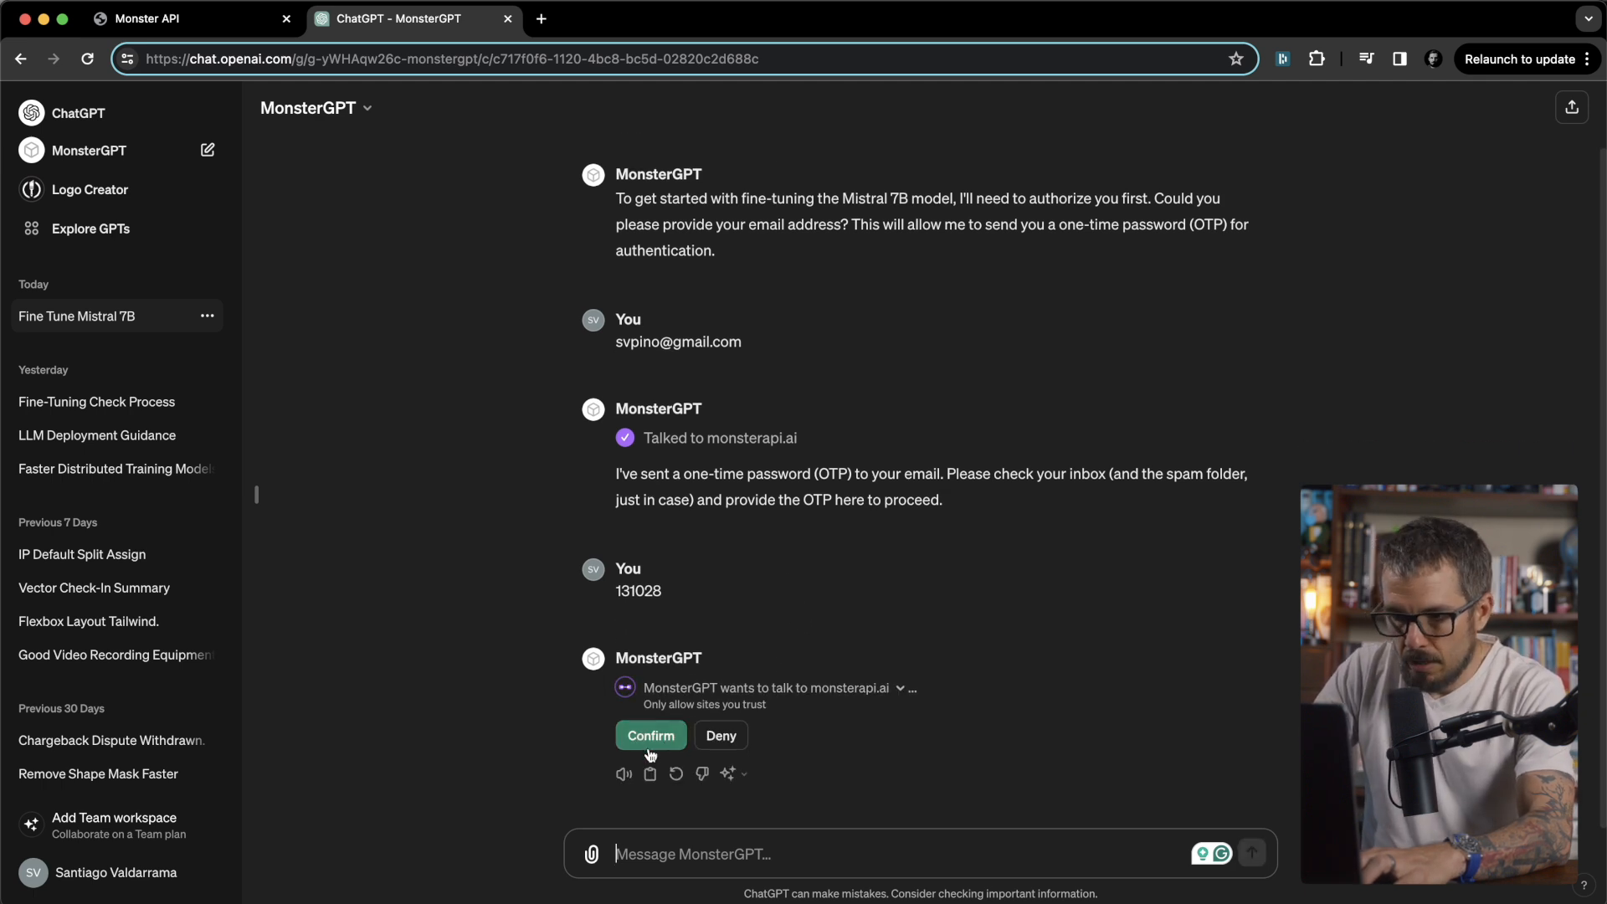
pyautogui.click(649, 734)
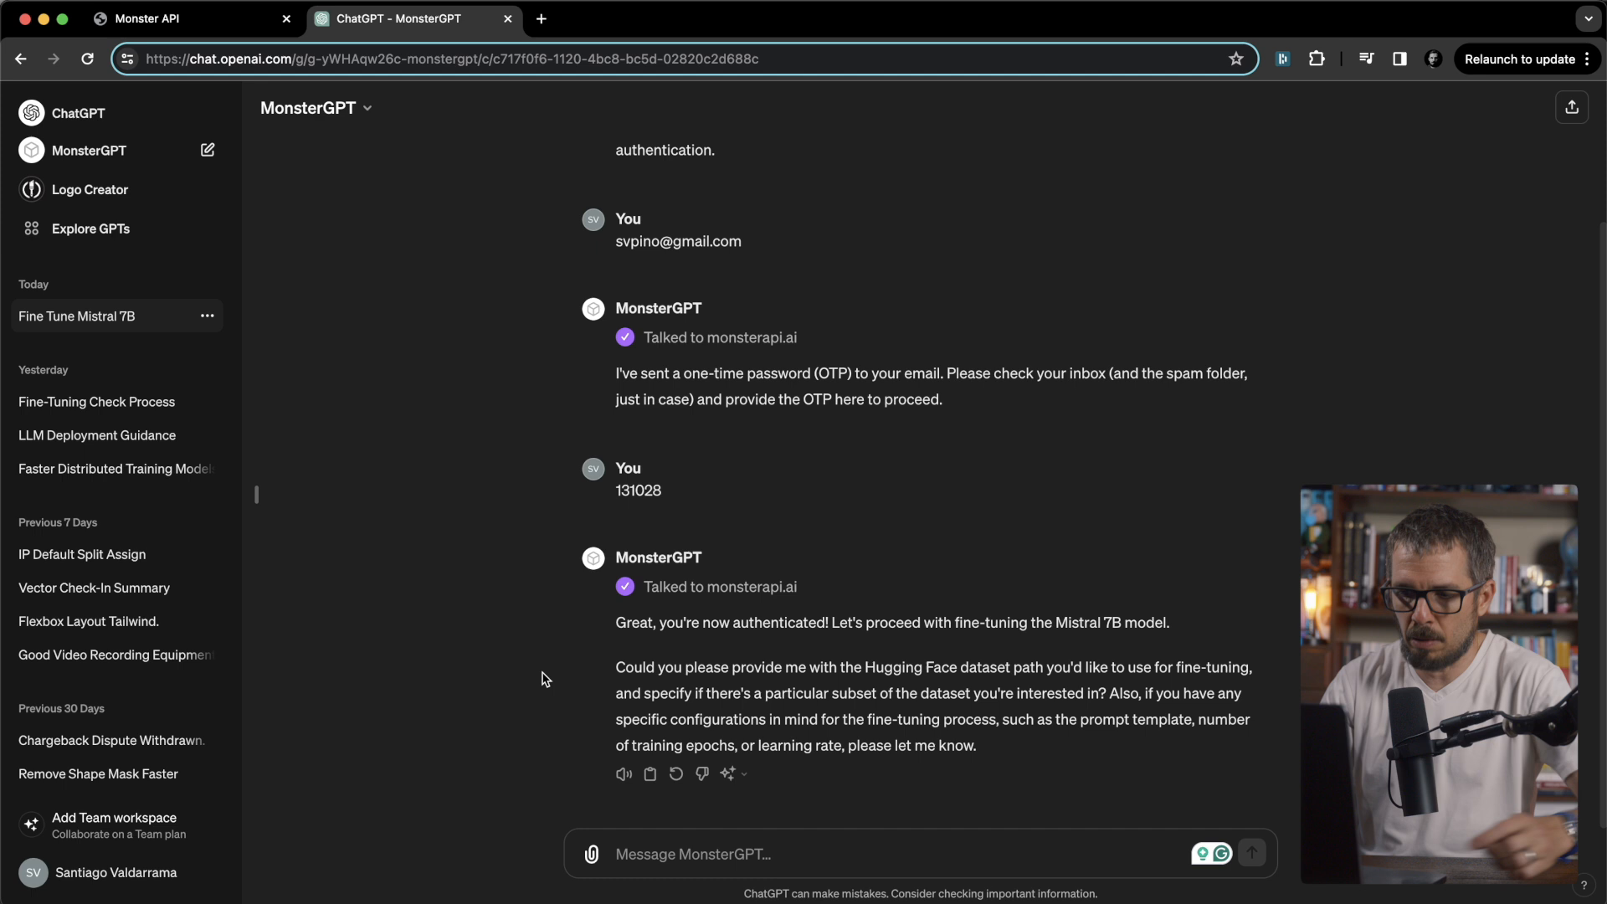
# - Ask which dataset suits classifying customer product reviews
pyautogui.write('I sell products. I wan')
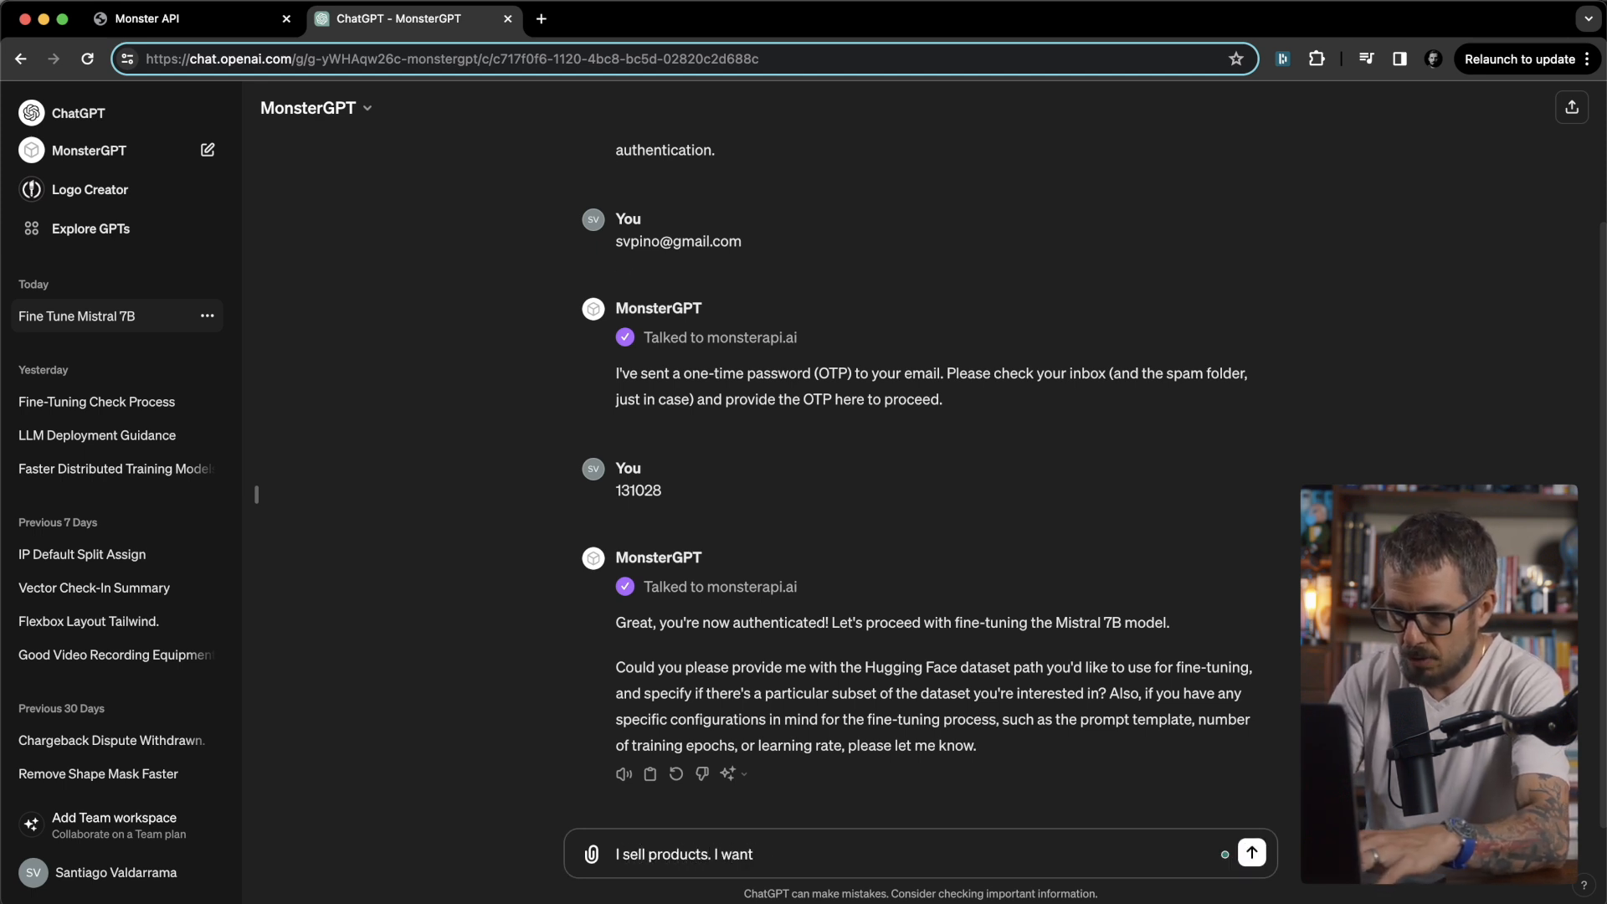
pyautogui.write('to classify the')
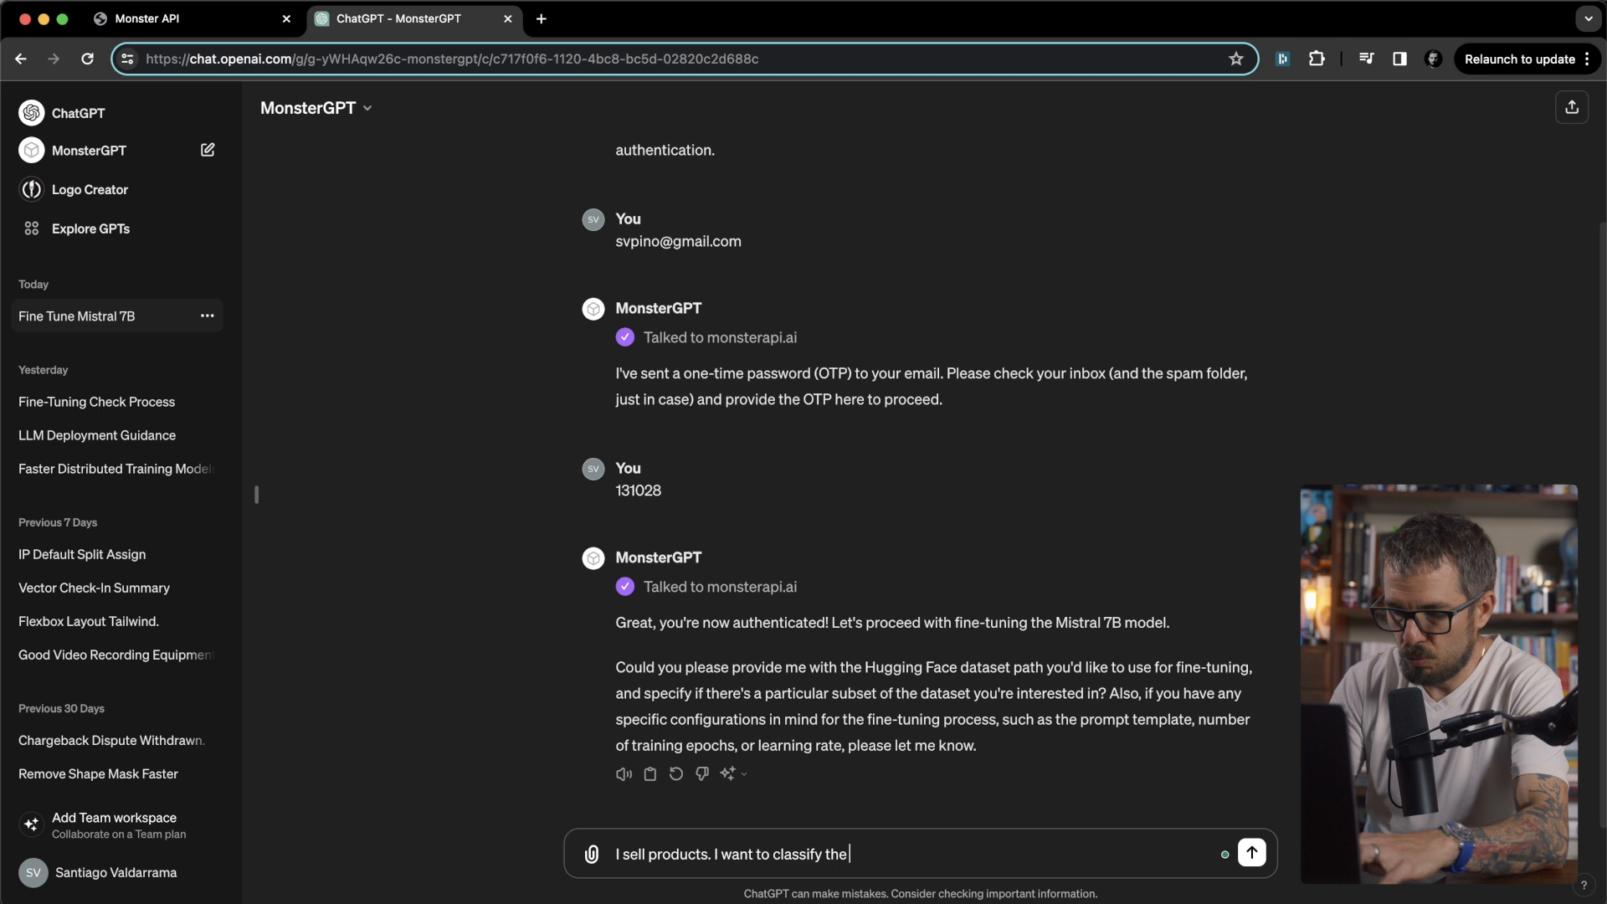
pyautogui.write('reviews I get')
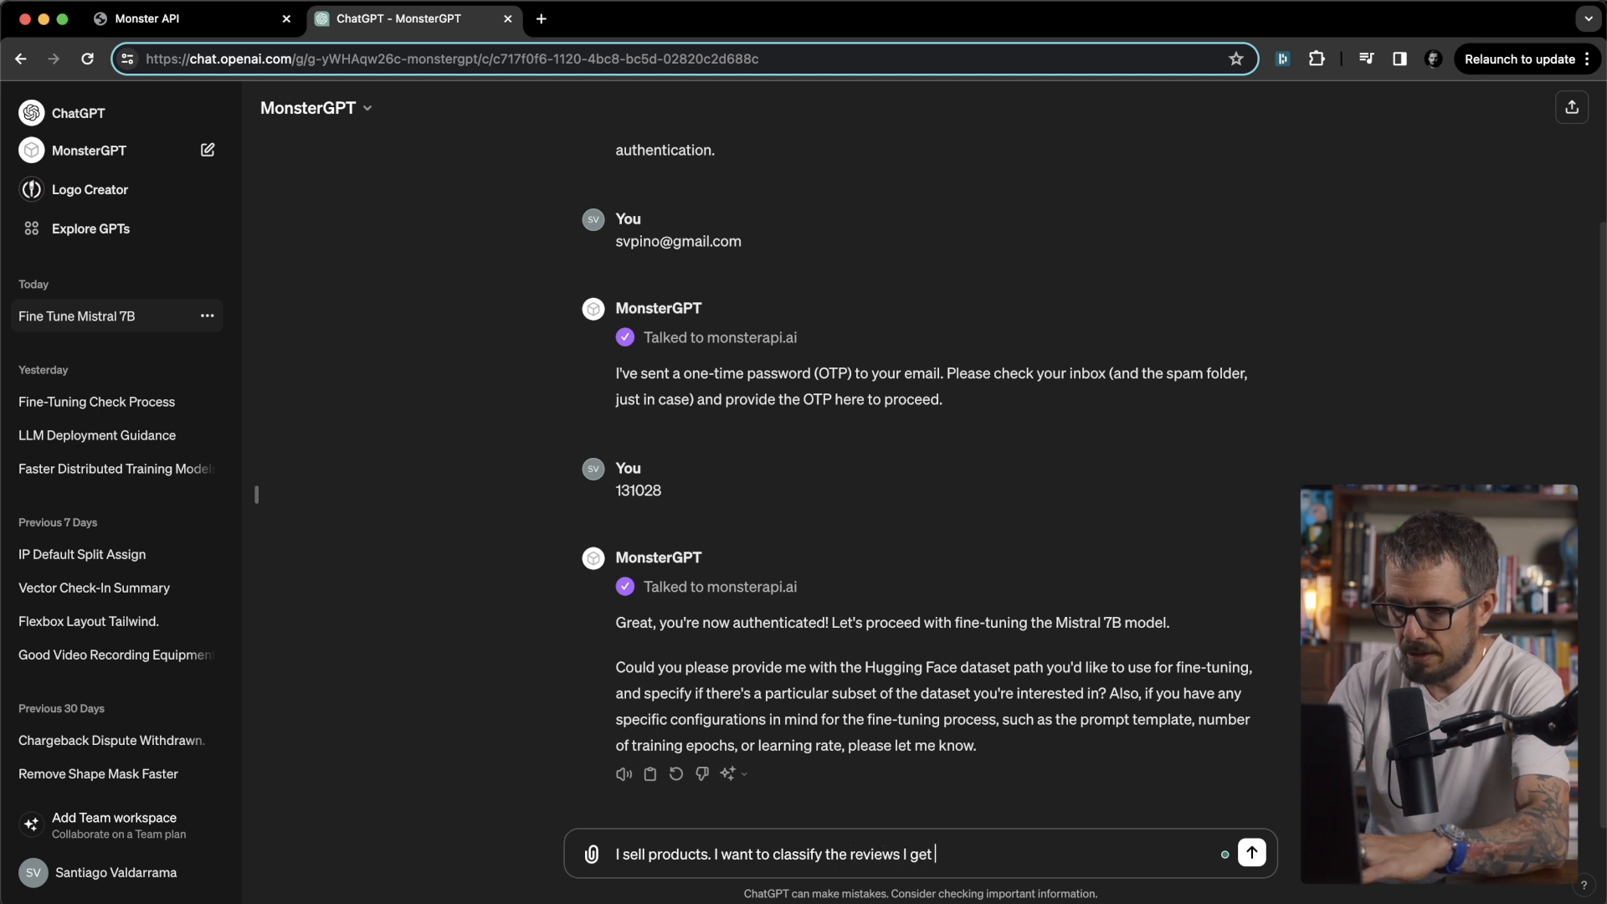
pyautogui.write('from customers. What is a good dataset for this')
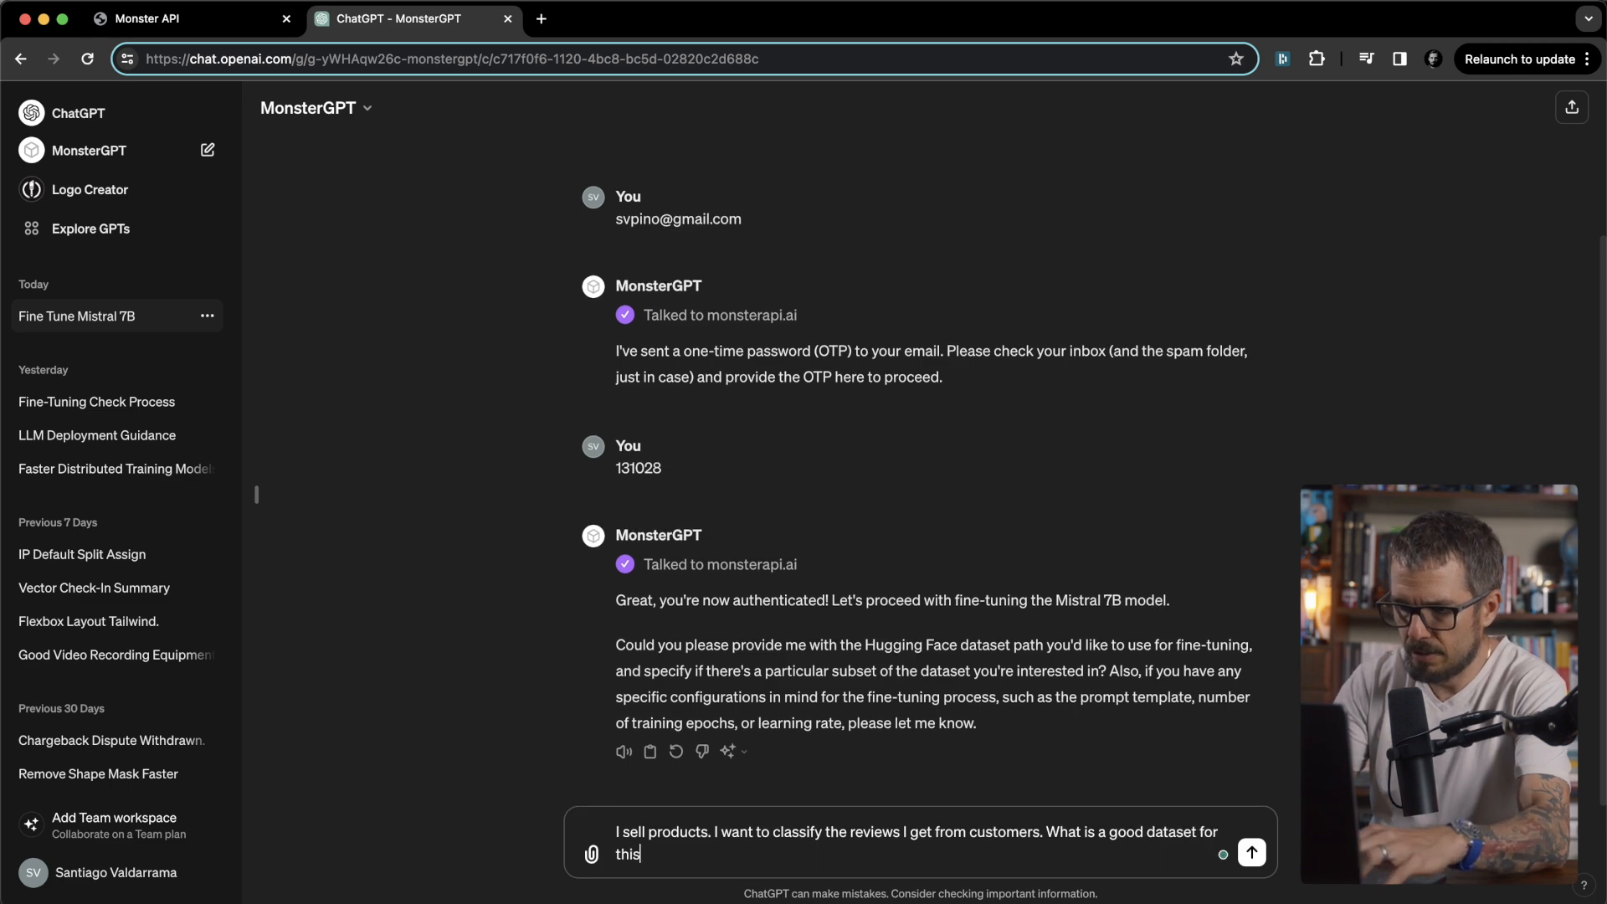
pyautogui.click(1251, 852)
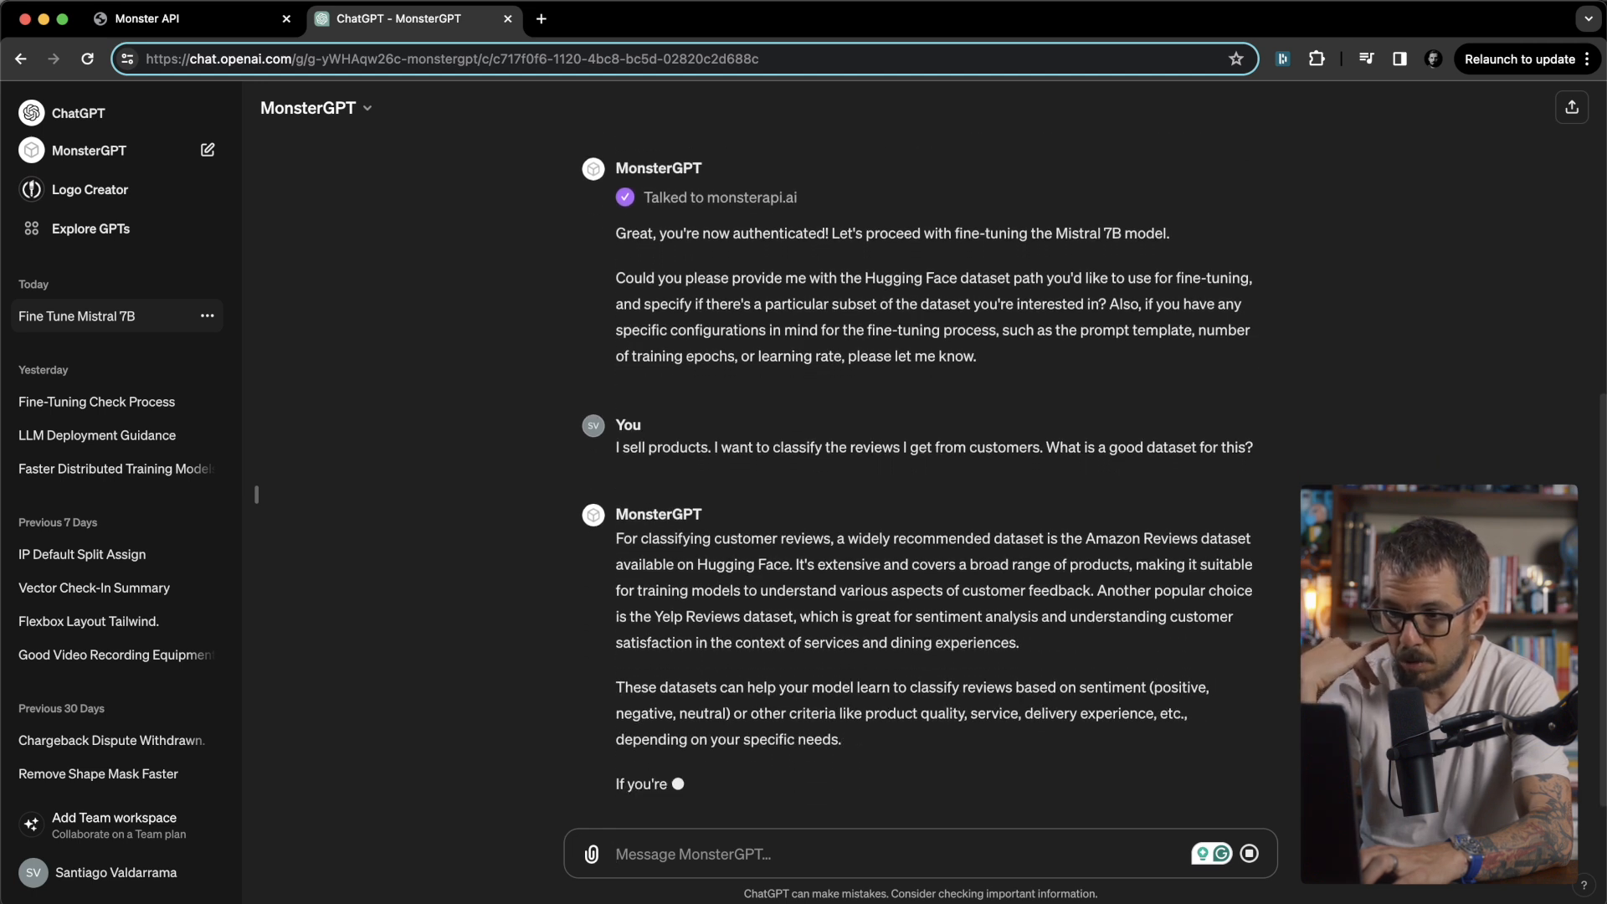
pyautogui.scroll(-3)
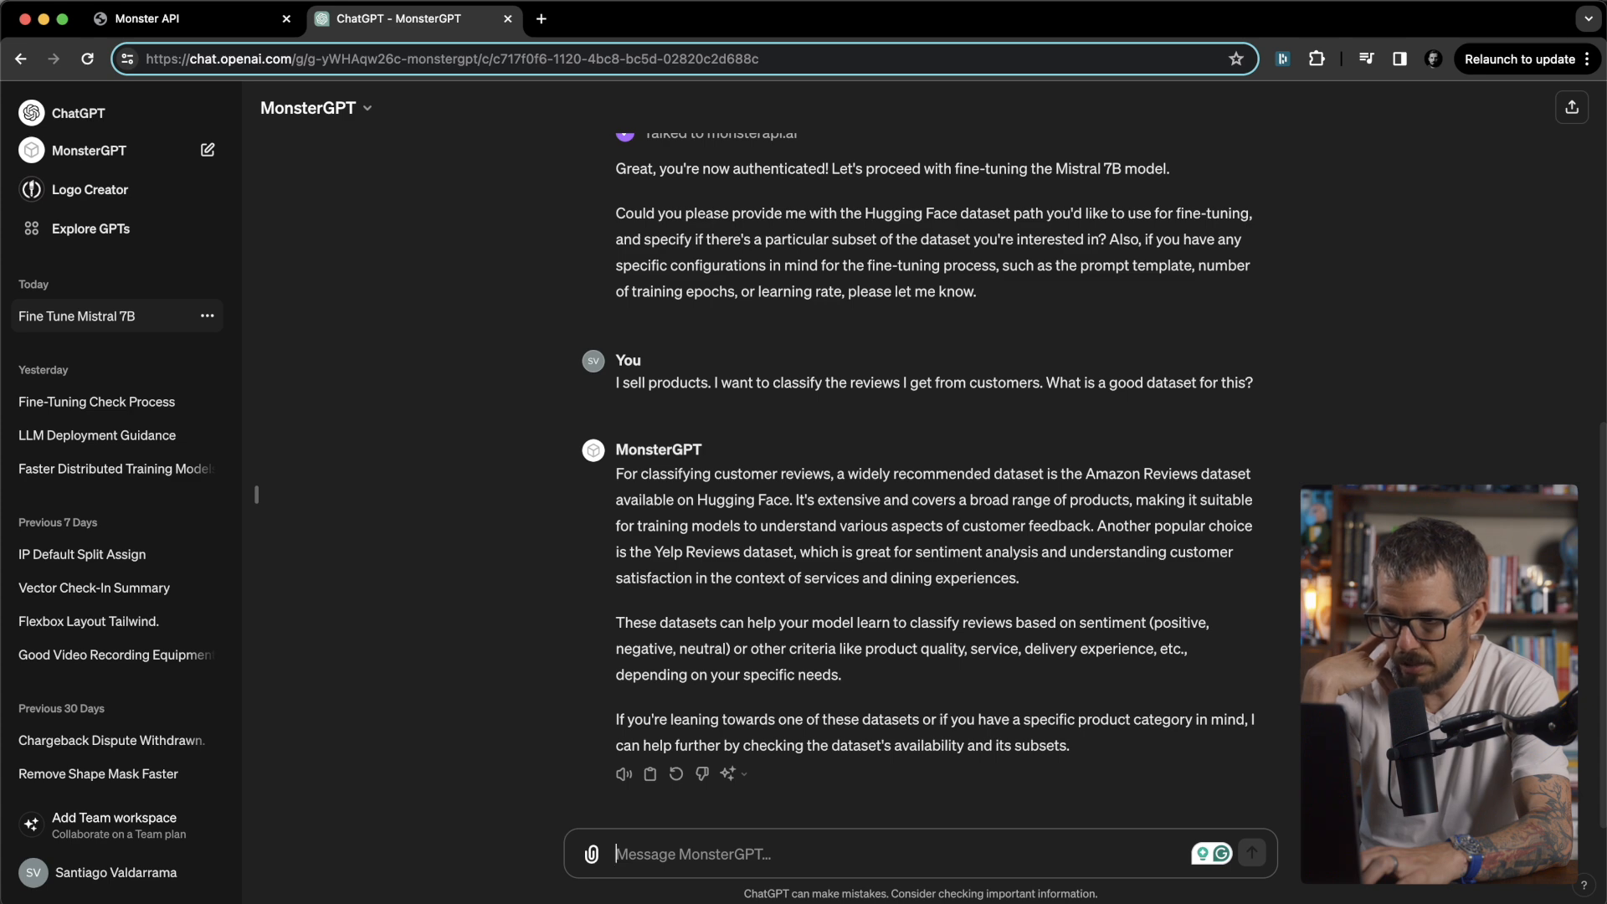
# - Tell MonsterGPT 'Please, go ahead' and allow it to query Hugging Face datasets
pyautogui.write('Please,')
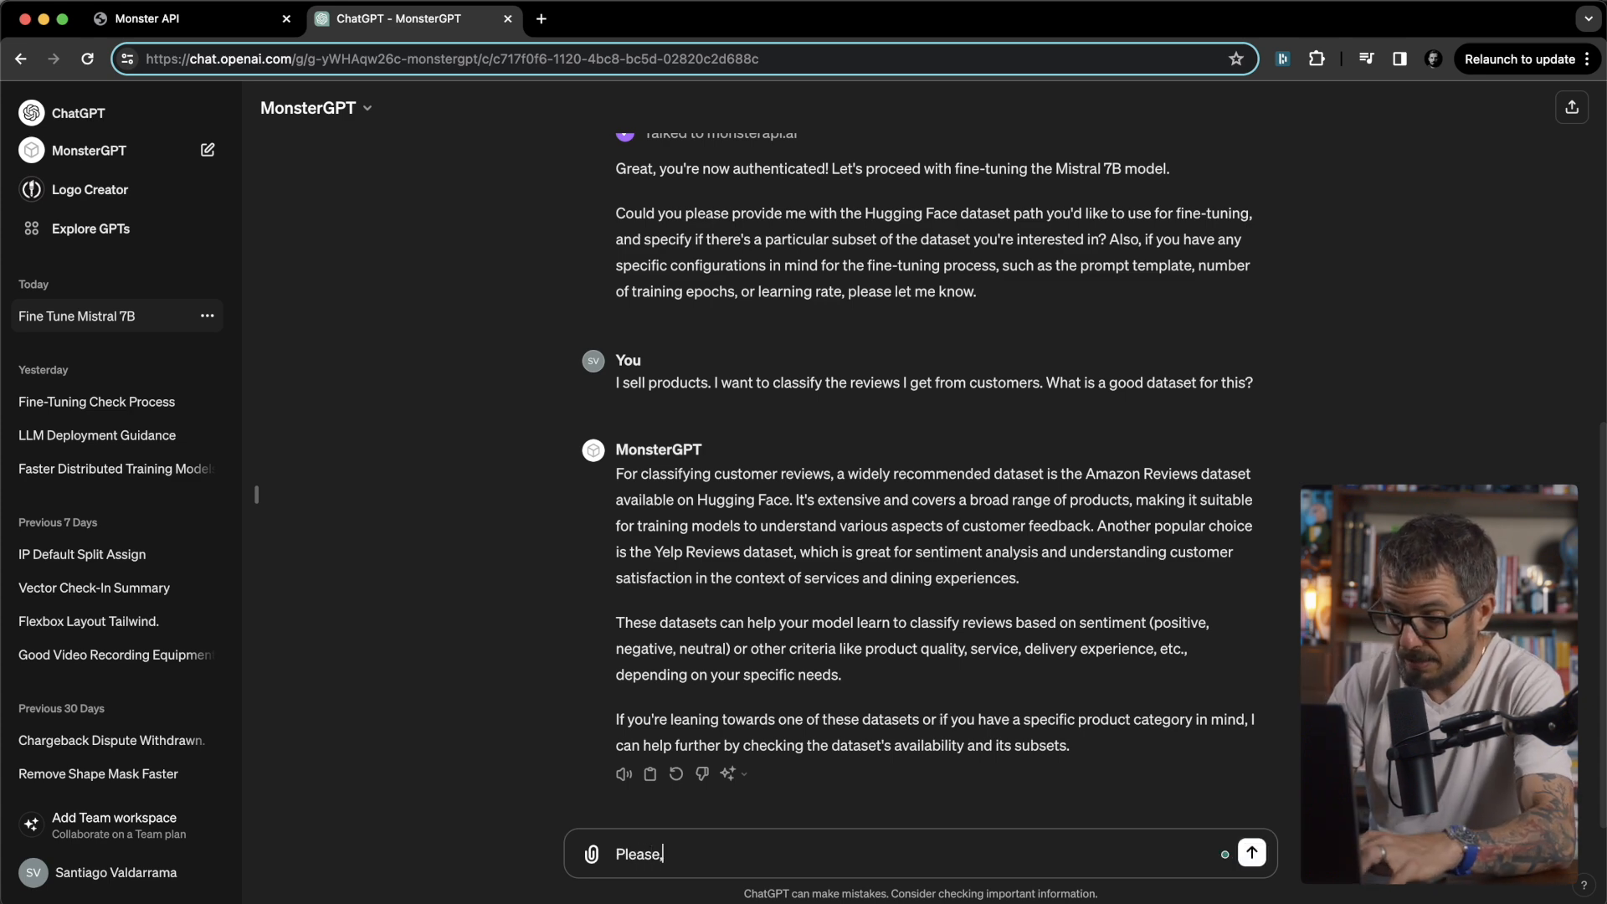
pyautogui.click(1251, 852)
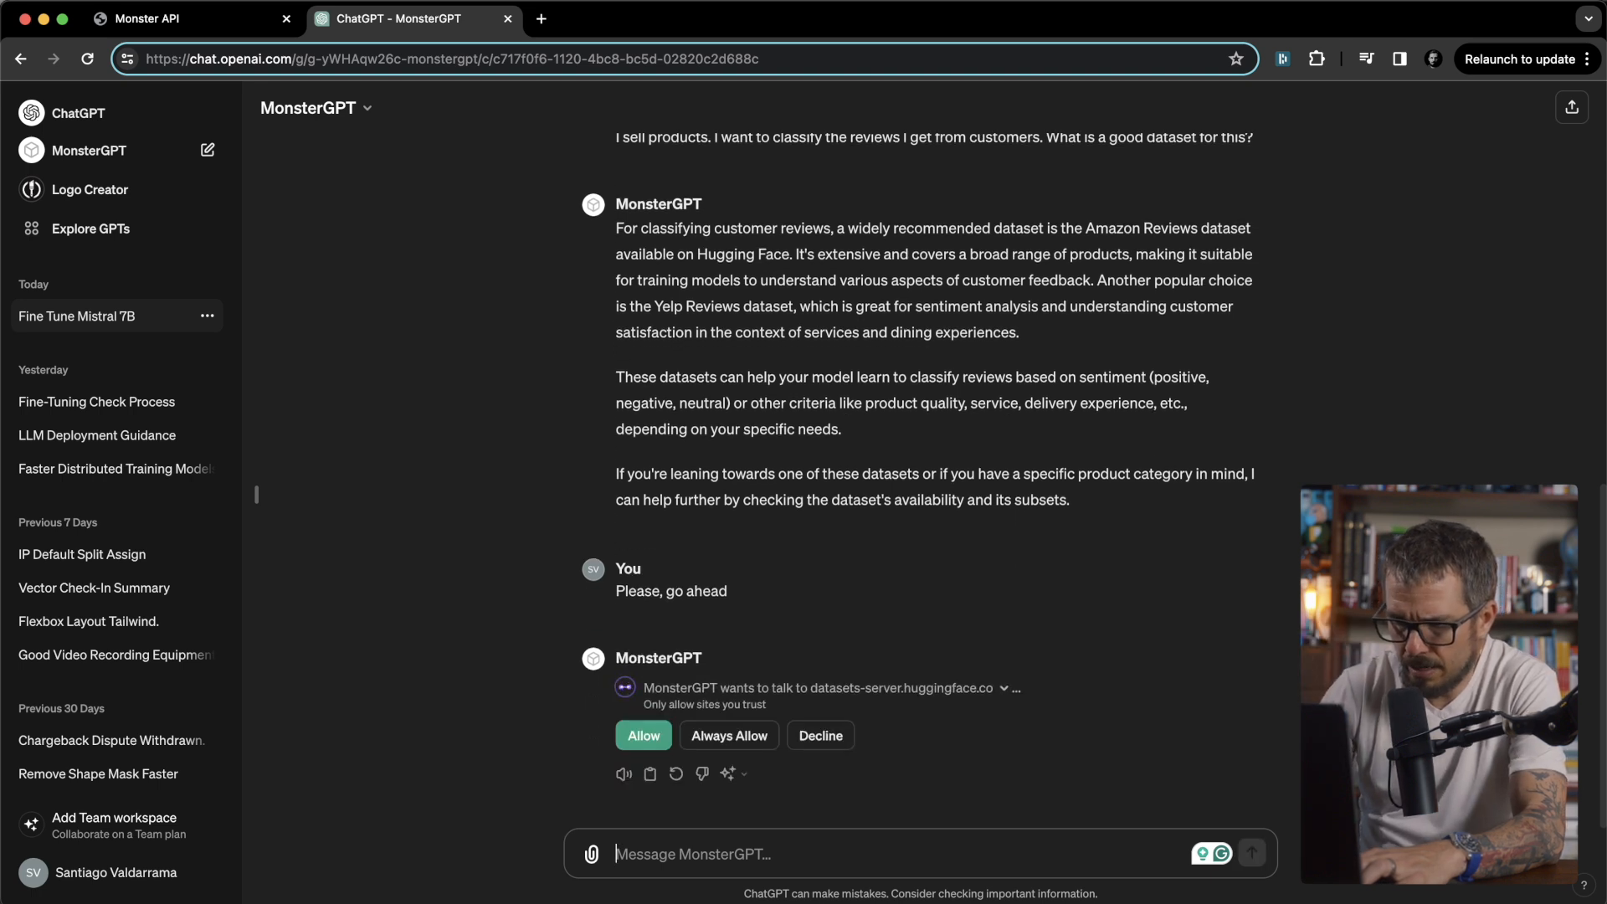
pyautogui.moveTo(849, 703)
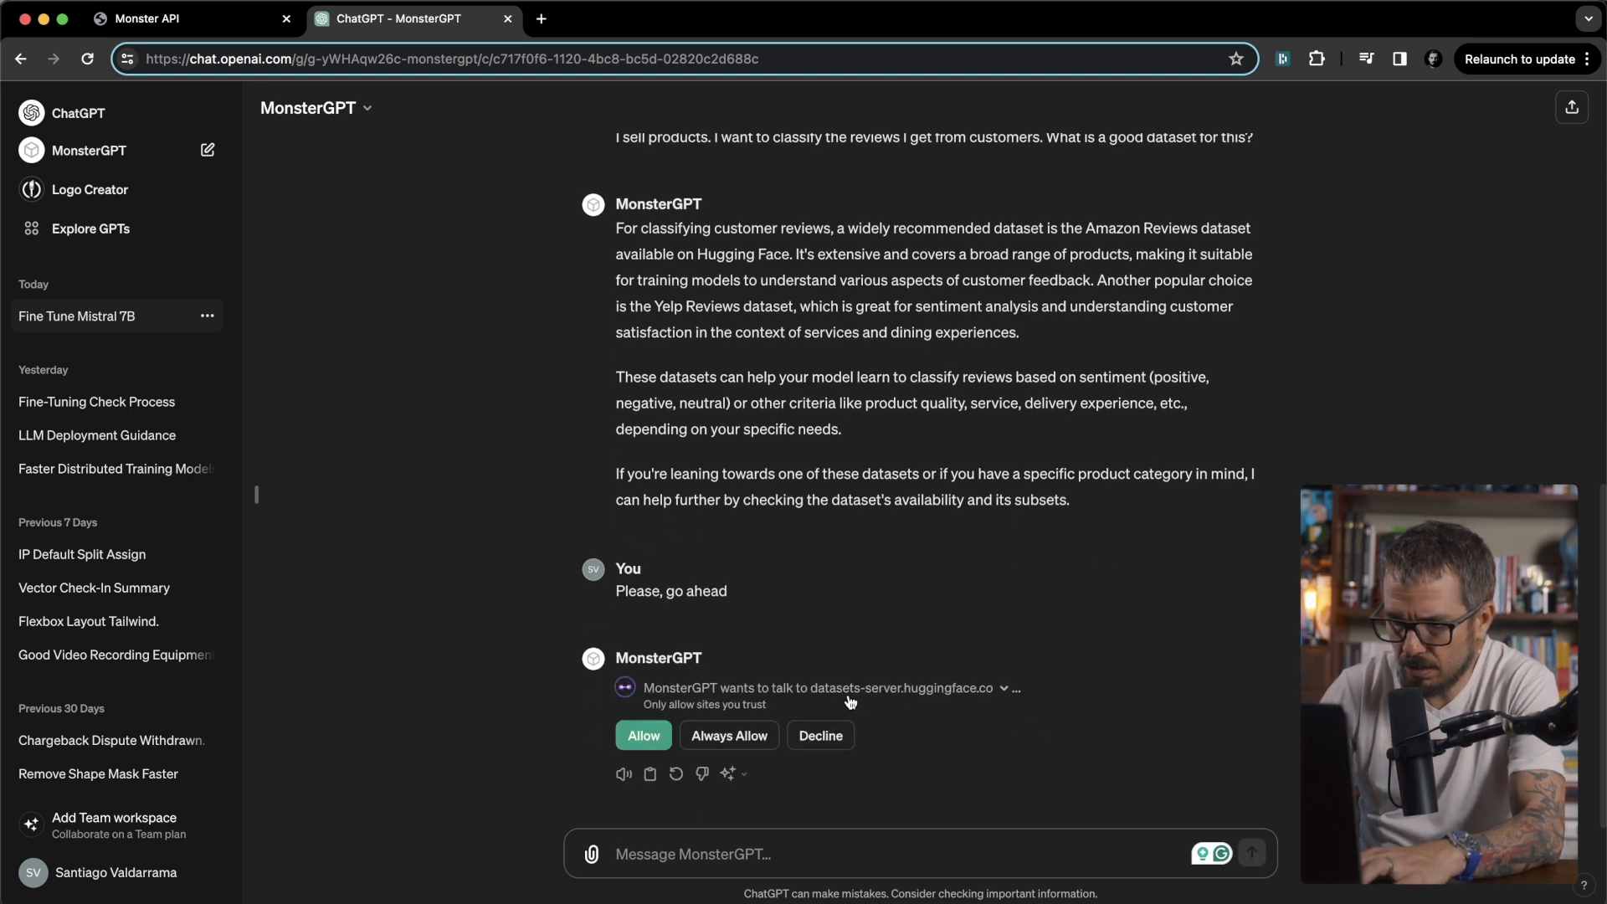
pyautogui.click(643, 735)
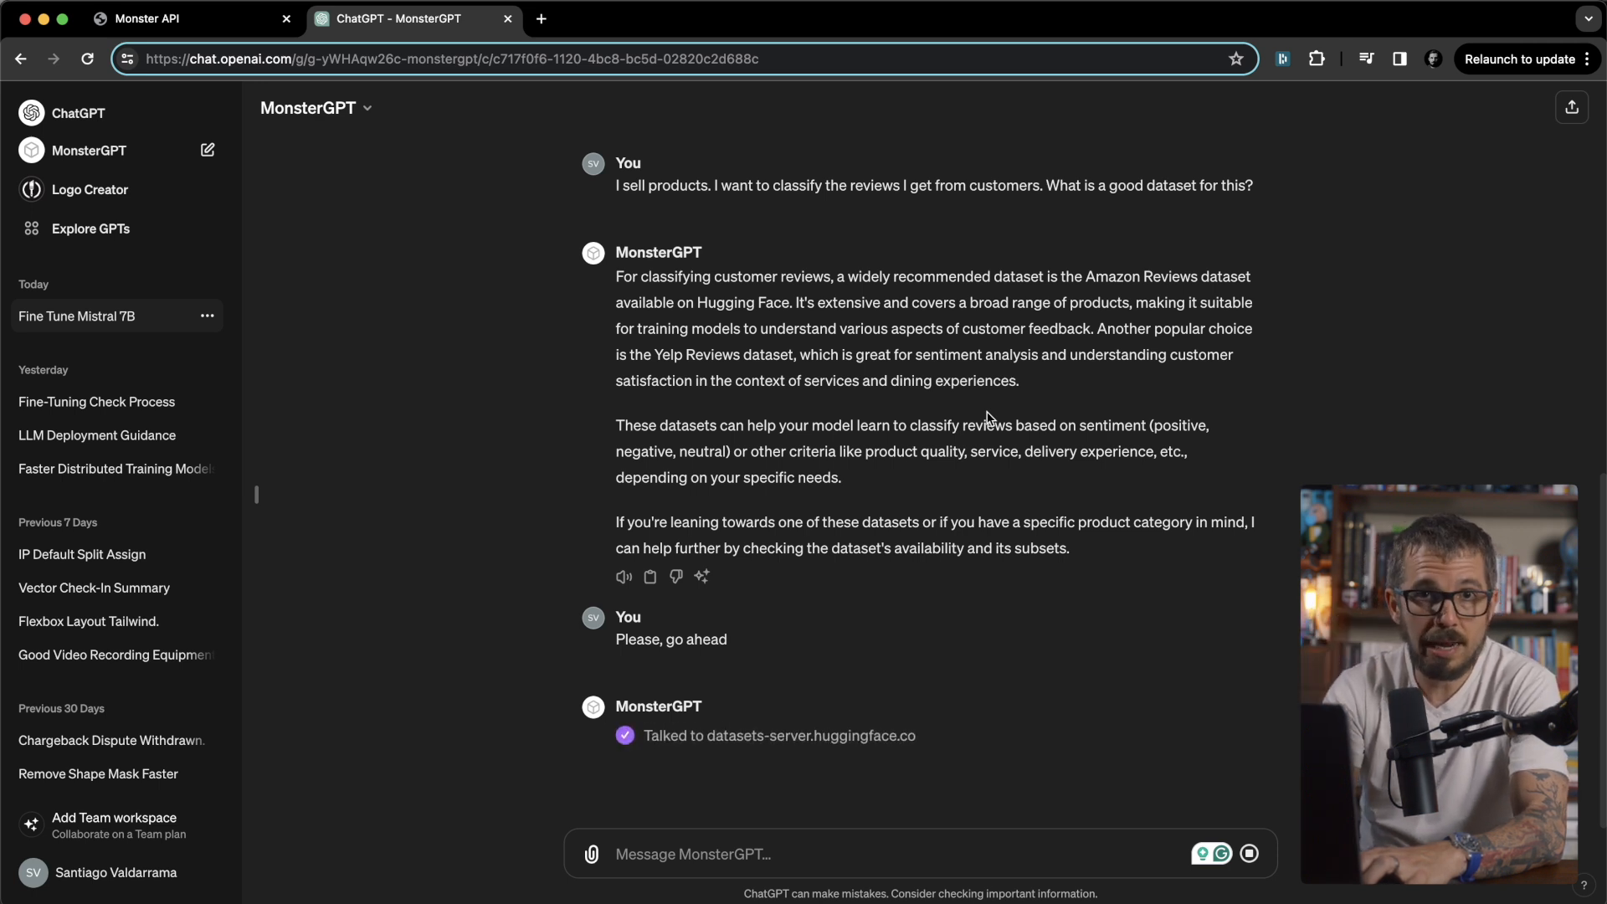
pyautogui.scroll(-3)
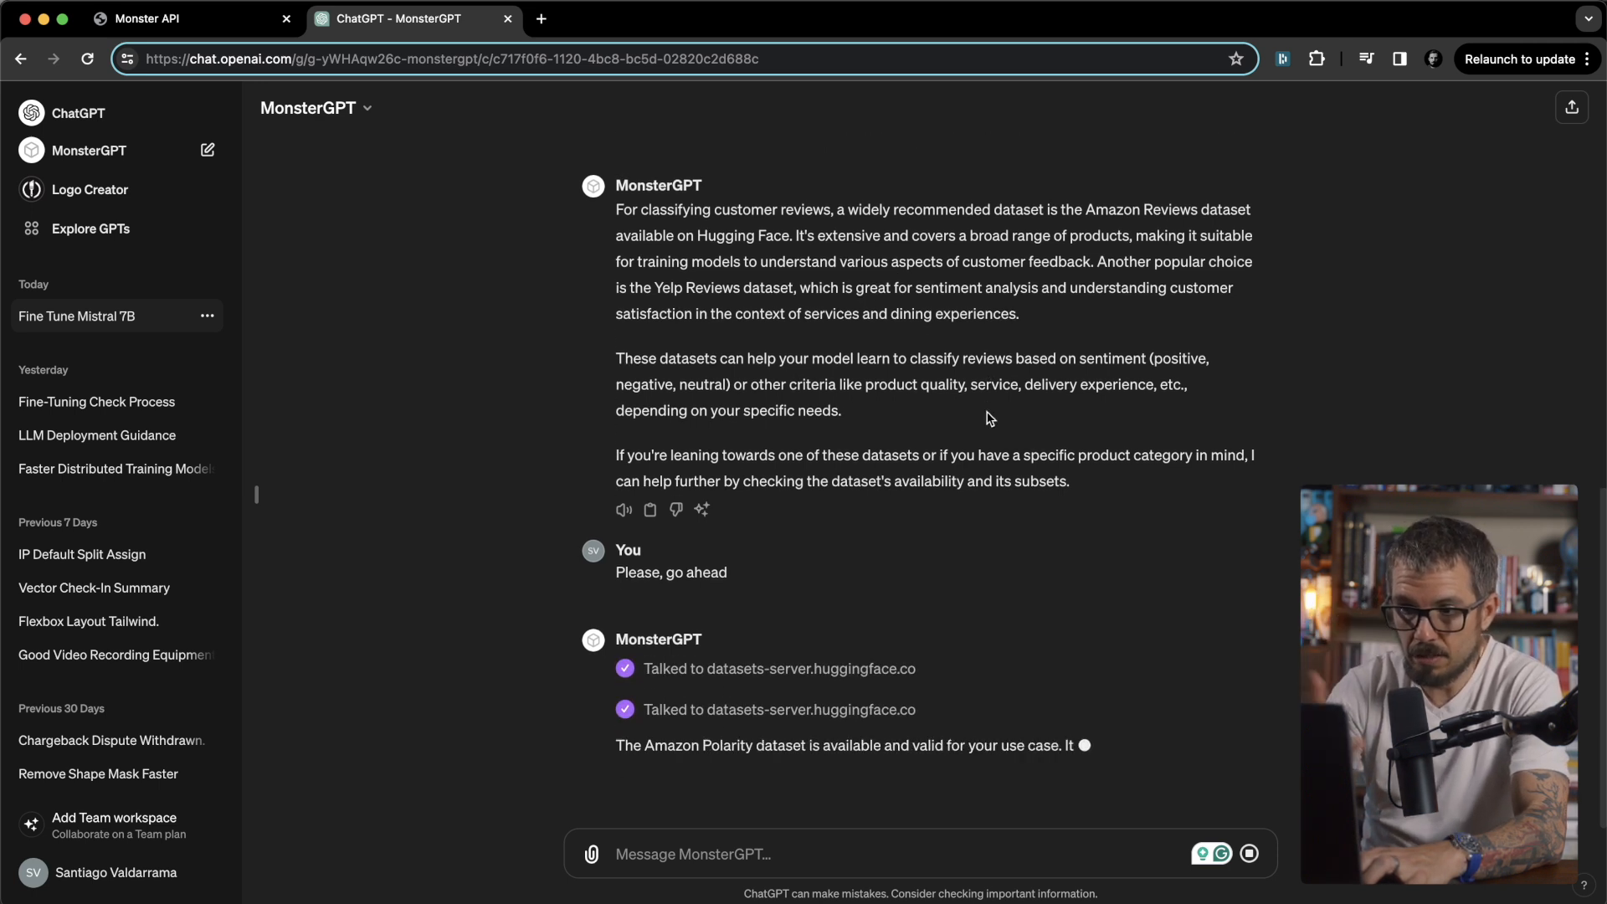
pyautogui.scroll(-3)
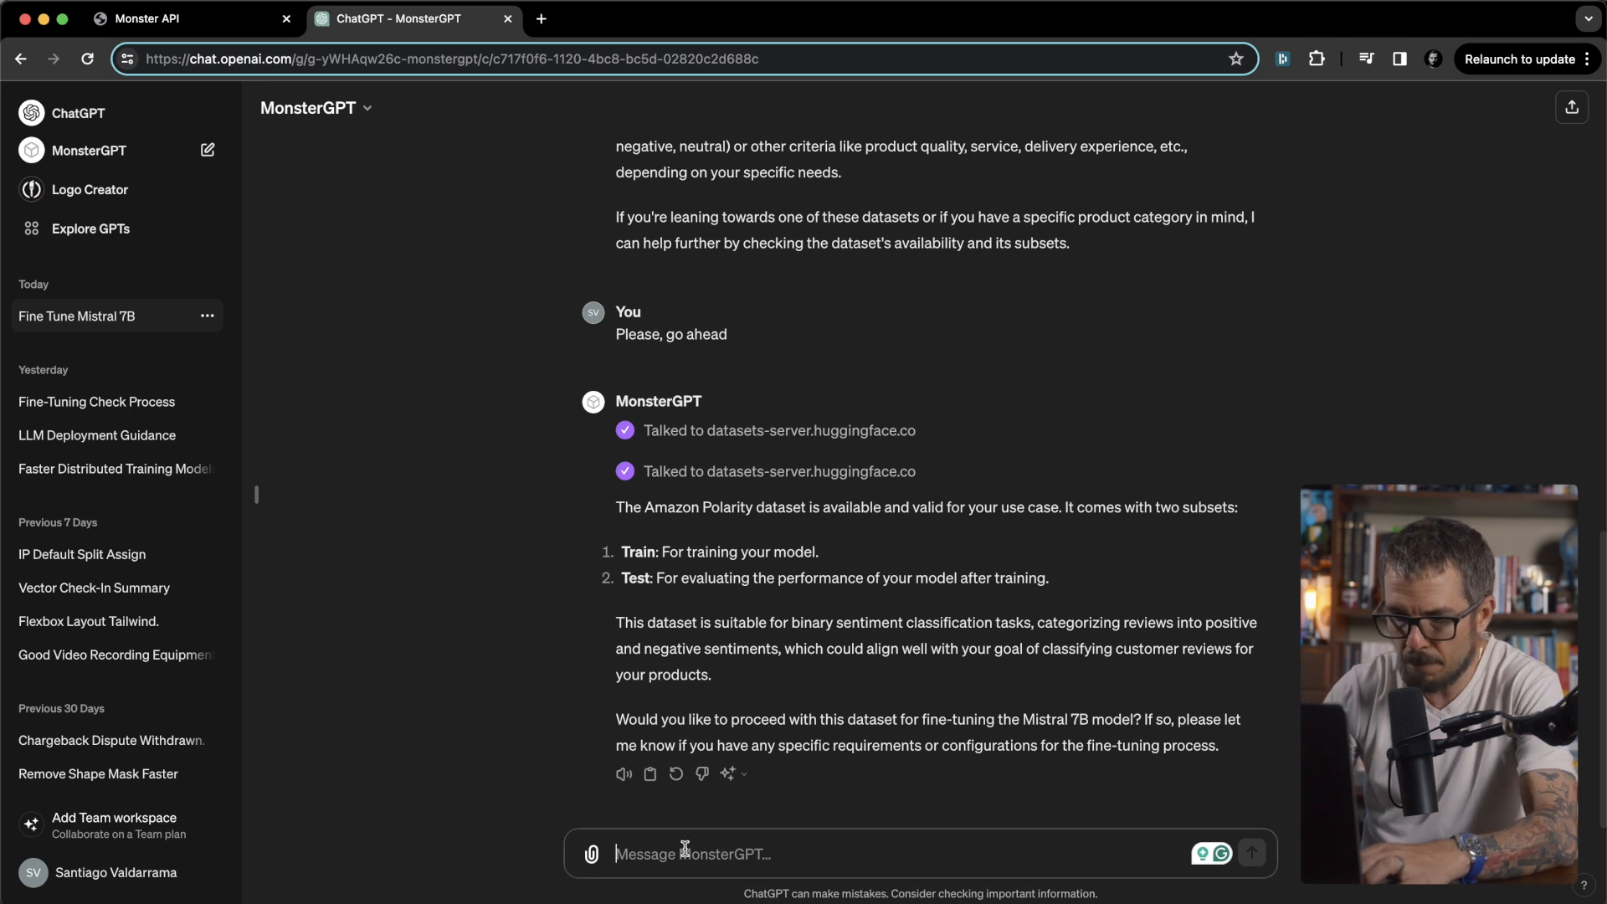
# - Request fine-tuning with 1 epoch and approve MonsterGPT's access to api.monsterapi.ai
pyautogui.write('Go ahead with fin')
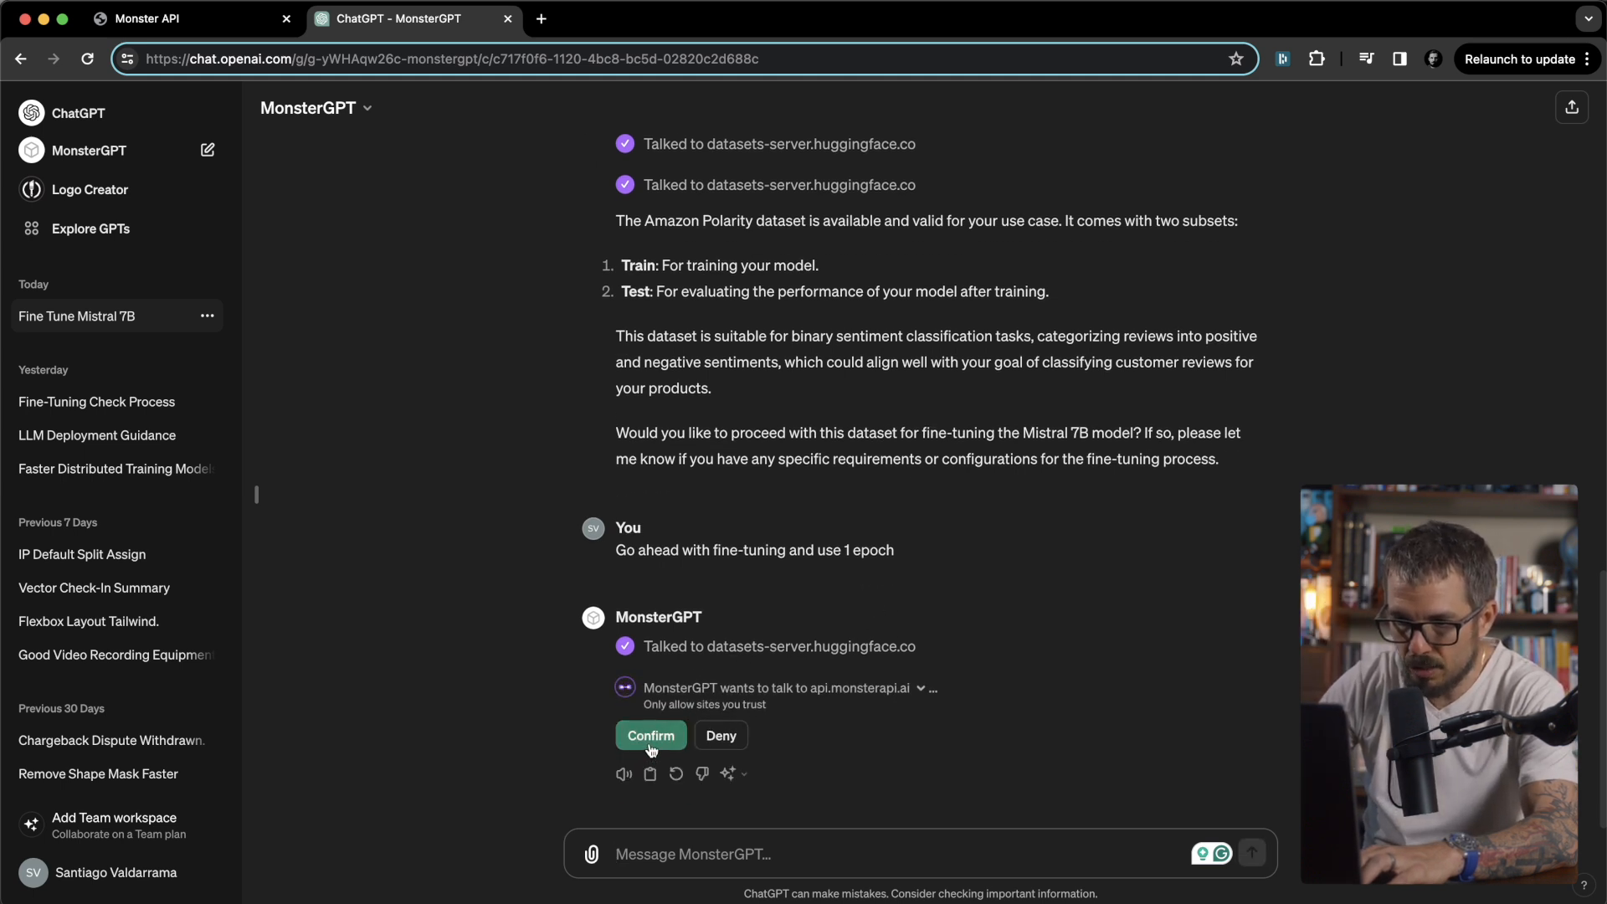
pyautogui.click(649, 735)
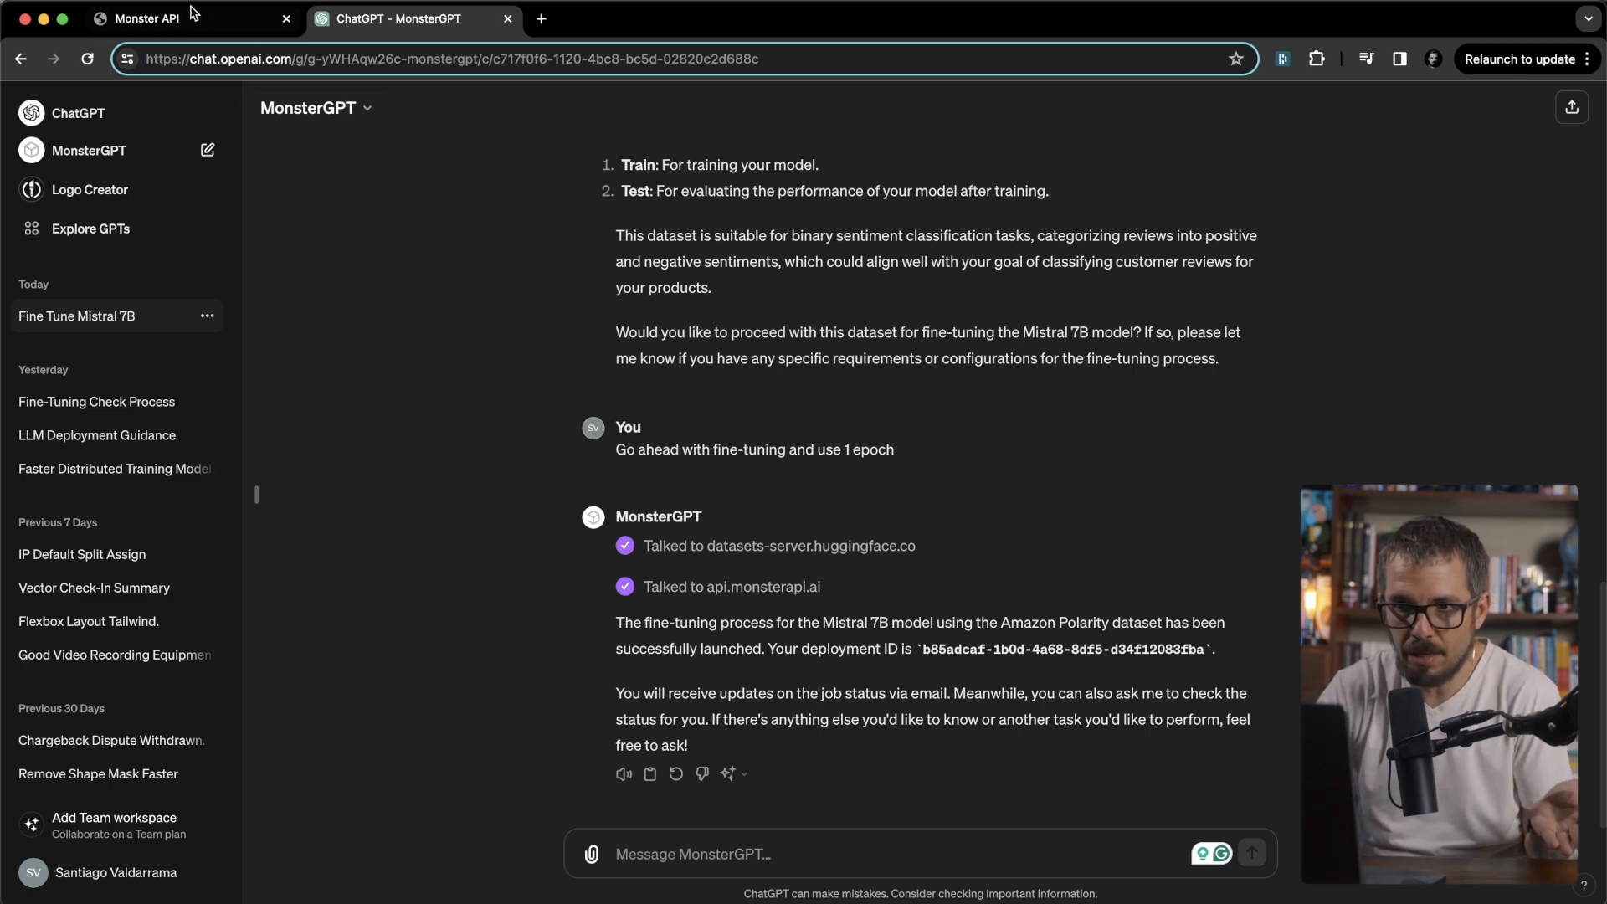
# - Inspect the queued Mistral 7B job's parameters, including training epochs, in Monster API Finetuning
pyautogui.click(143, 18)
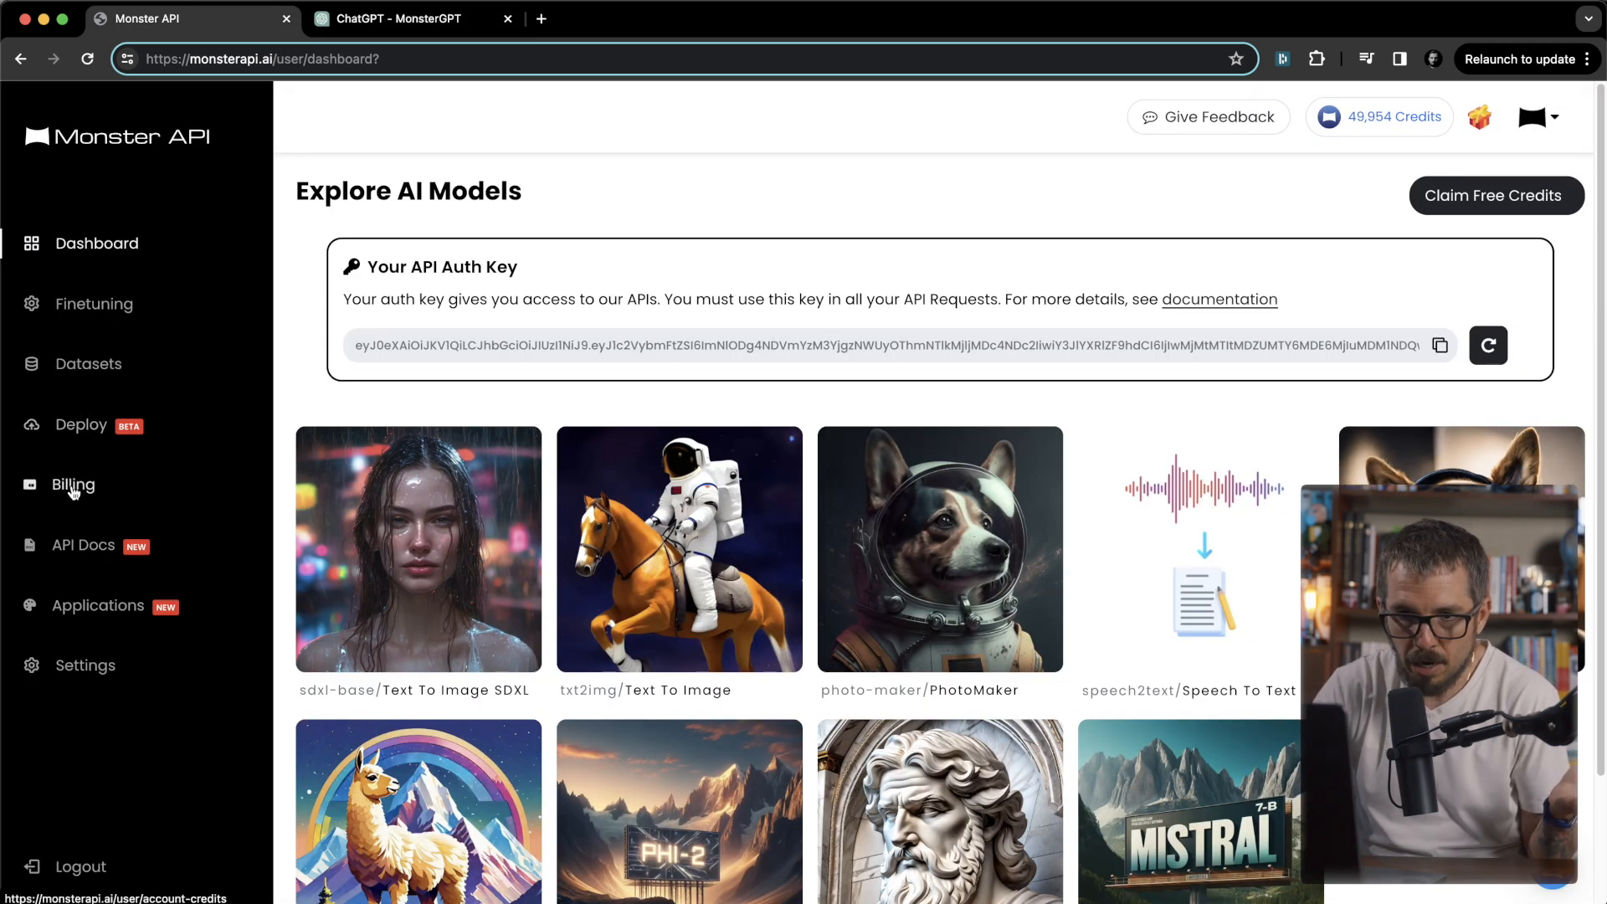
pyautogui.click(93, 302)
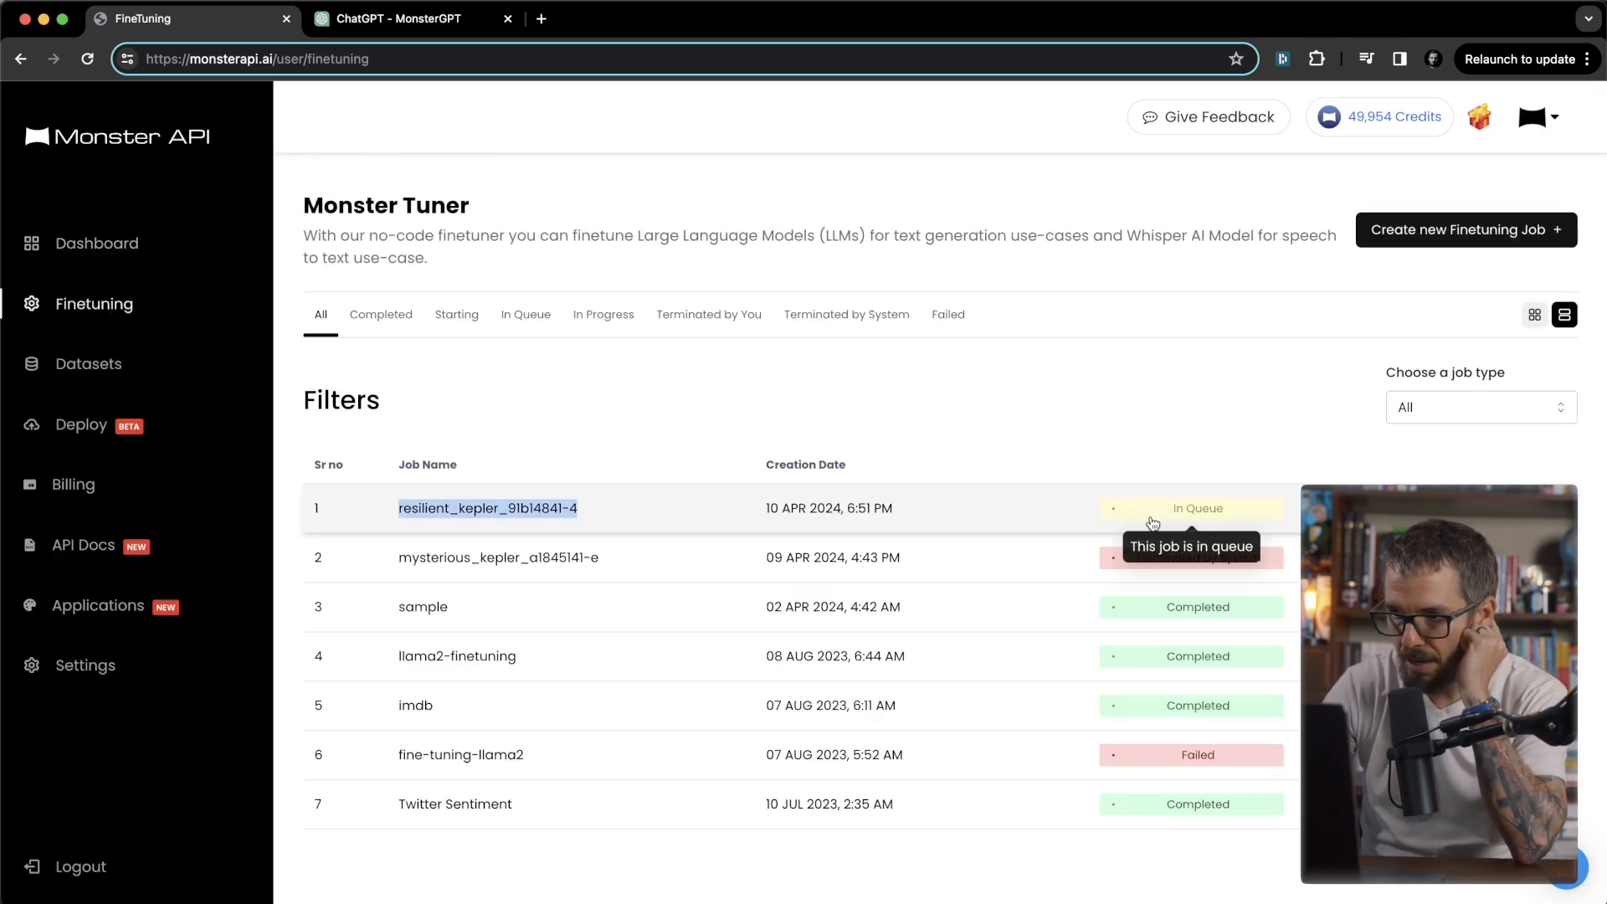
pyautogui.moveTo(1282, 499)
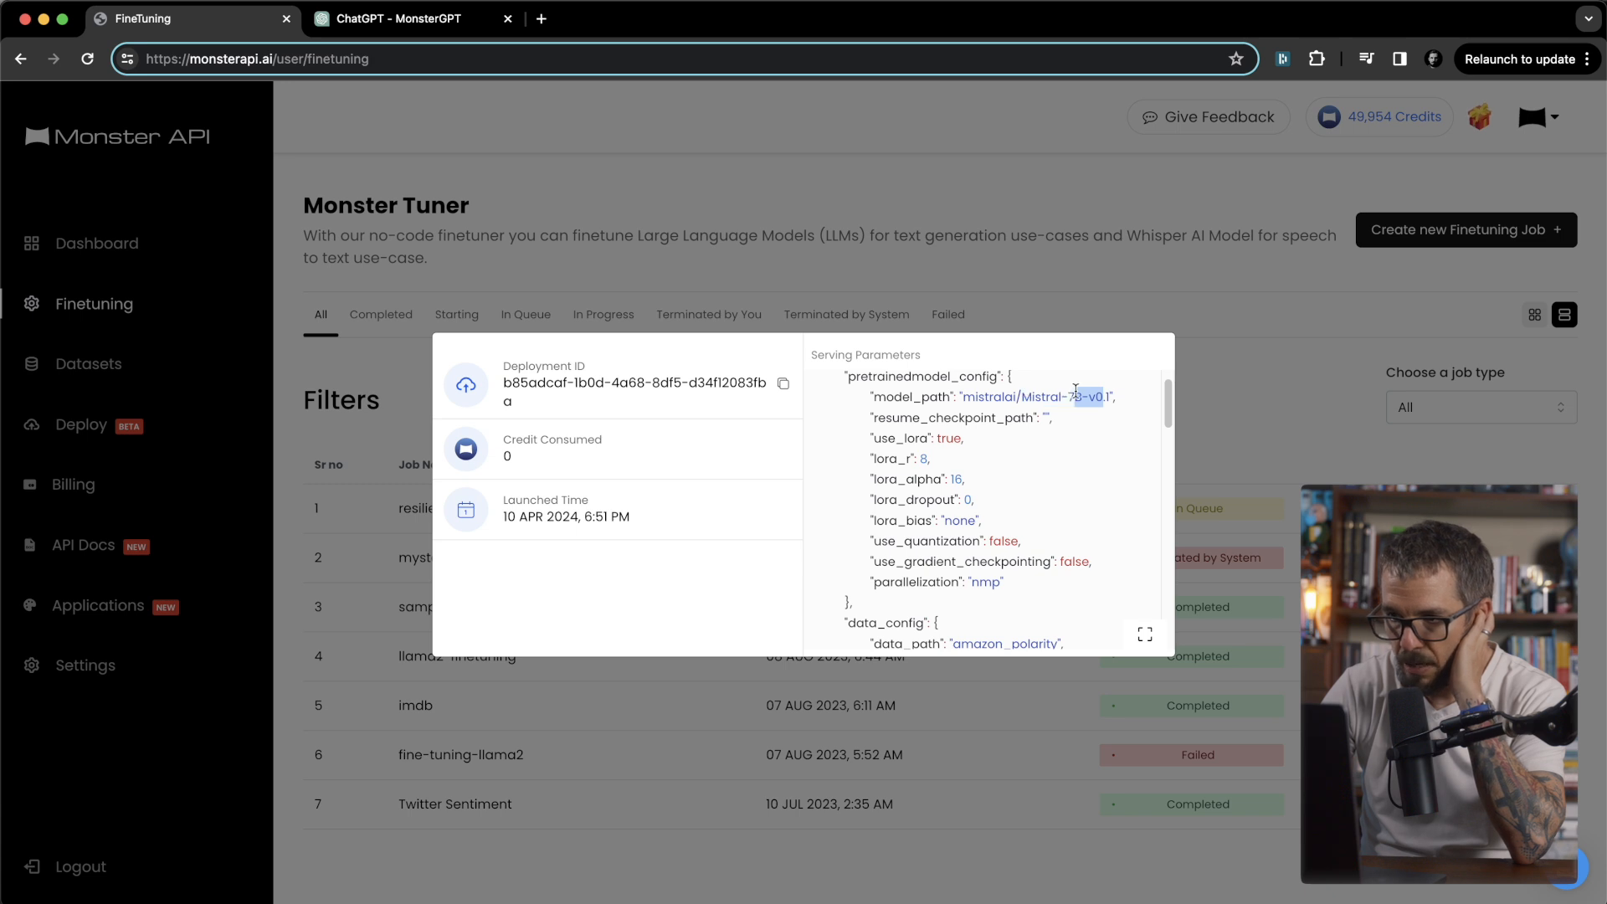
pyautogui.scroll(-3)
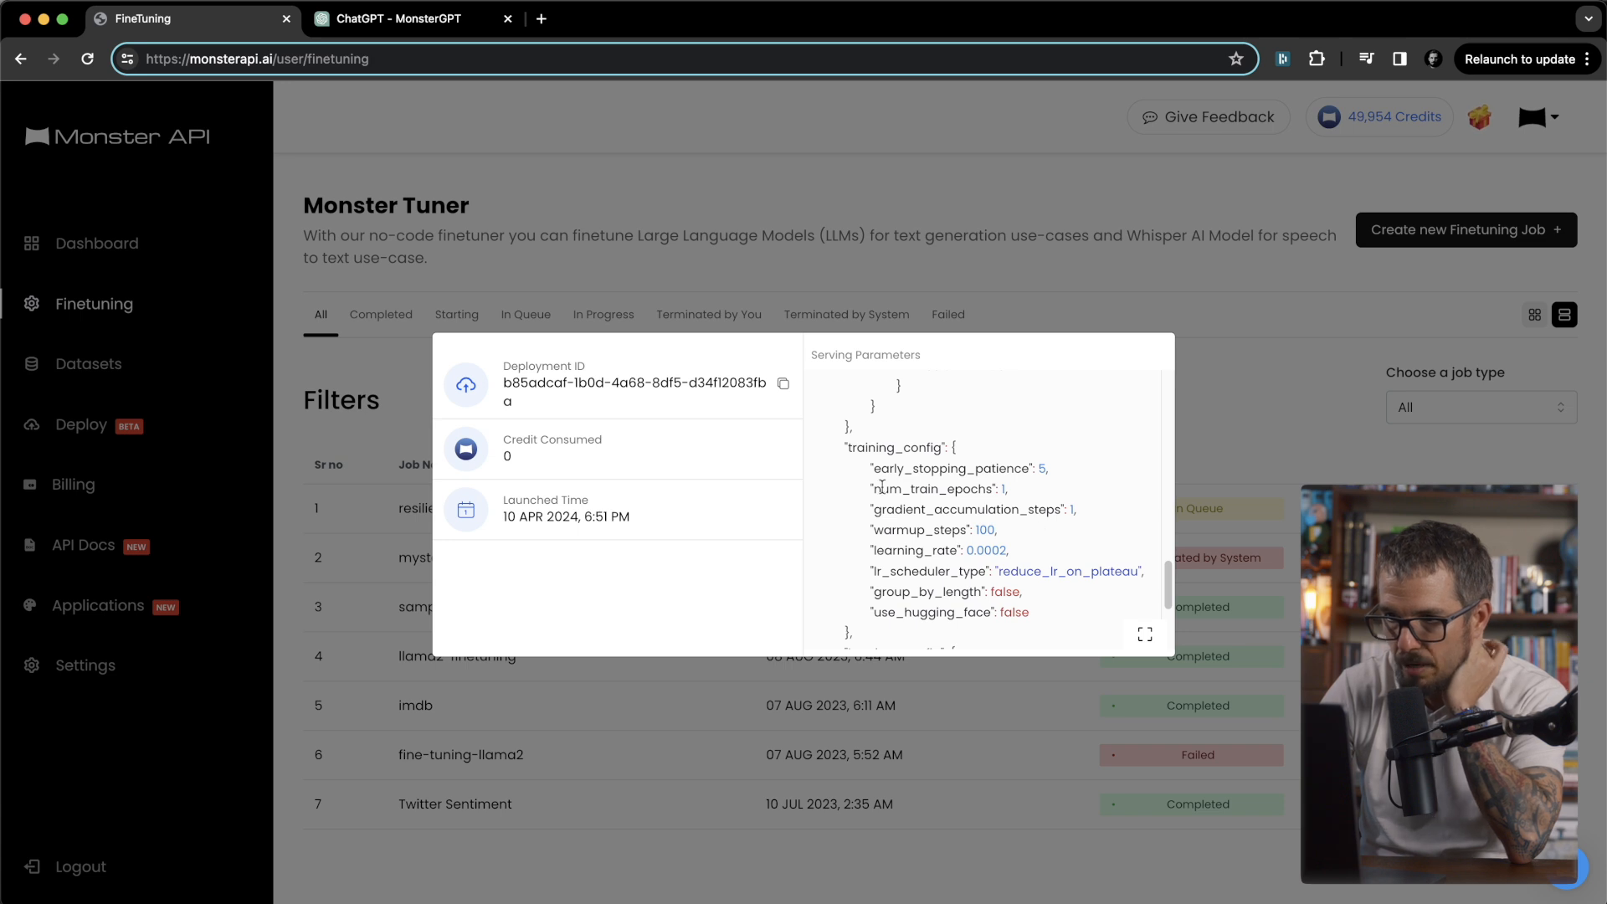
pyautogui.doubleClick(922, 489)
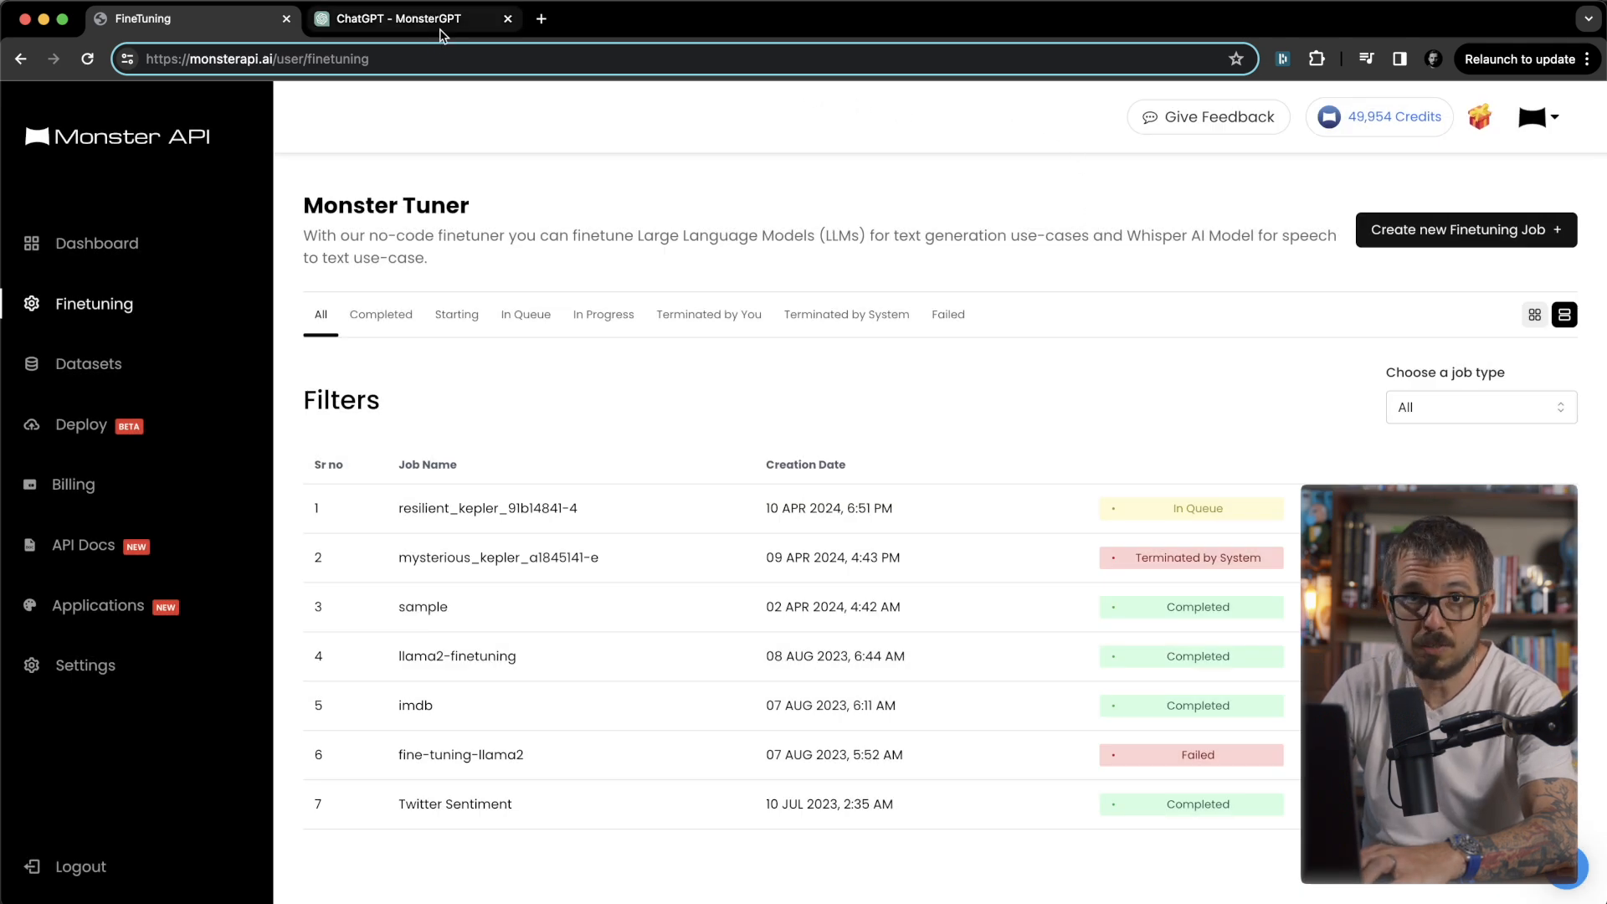
# - Back in MonsterGPT, ask 'can you deploy a model for me?'
pyautogui.click(407, 19)
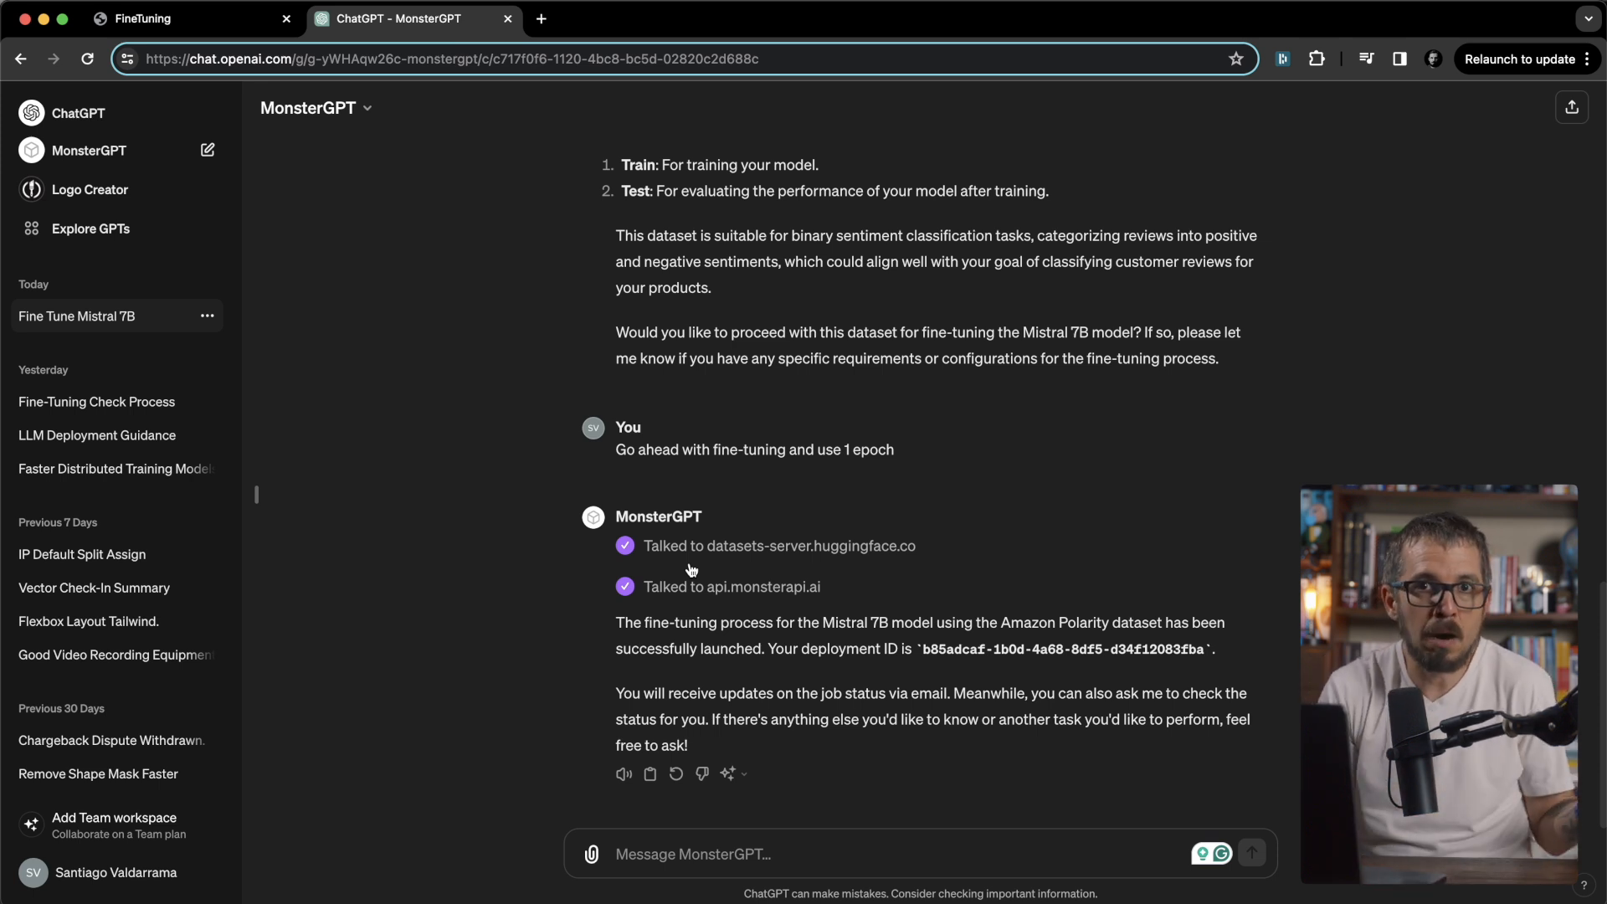
pyautogui.moveTo(666, 807)
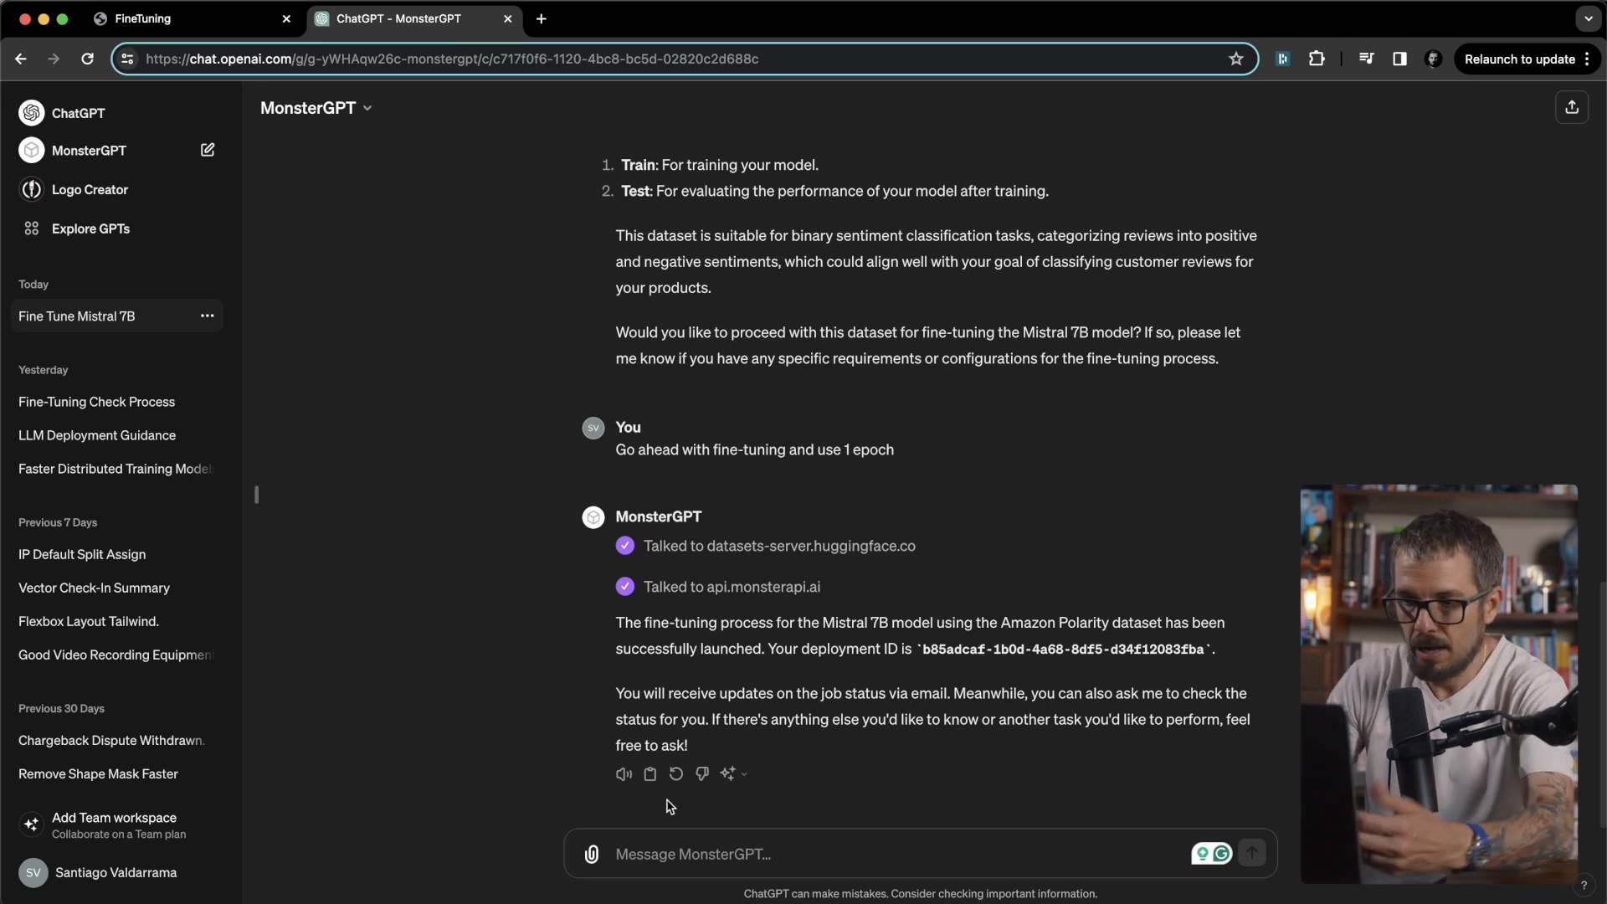
pyautogui.click(733, 853)
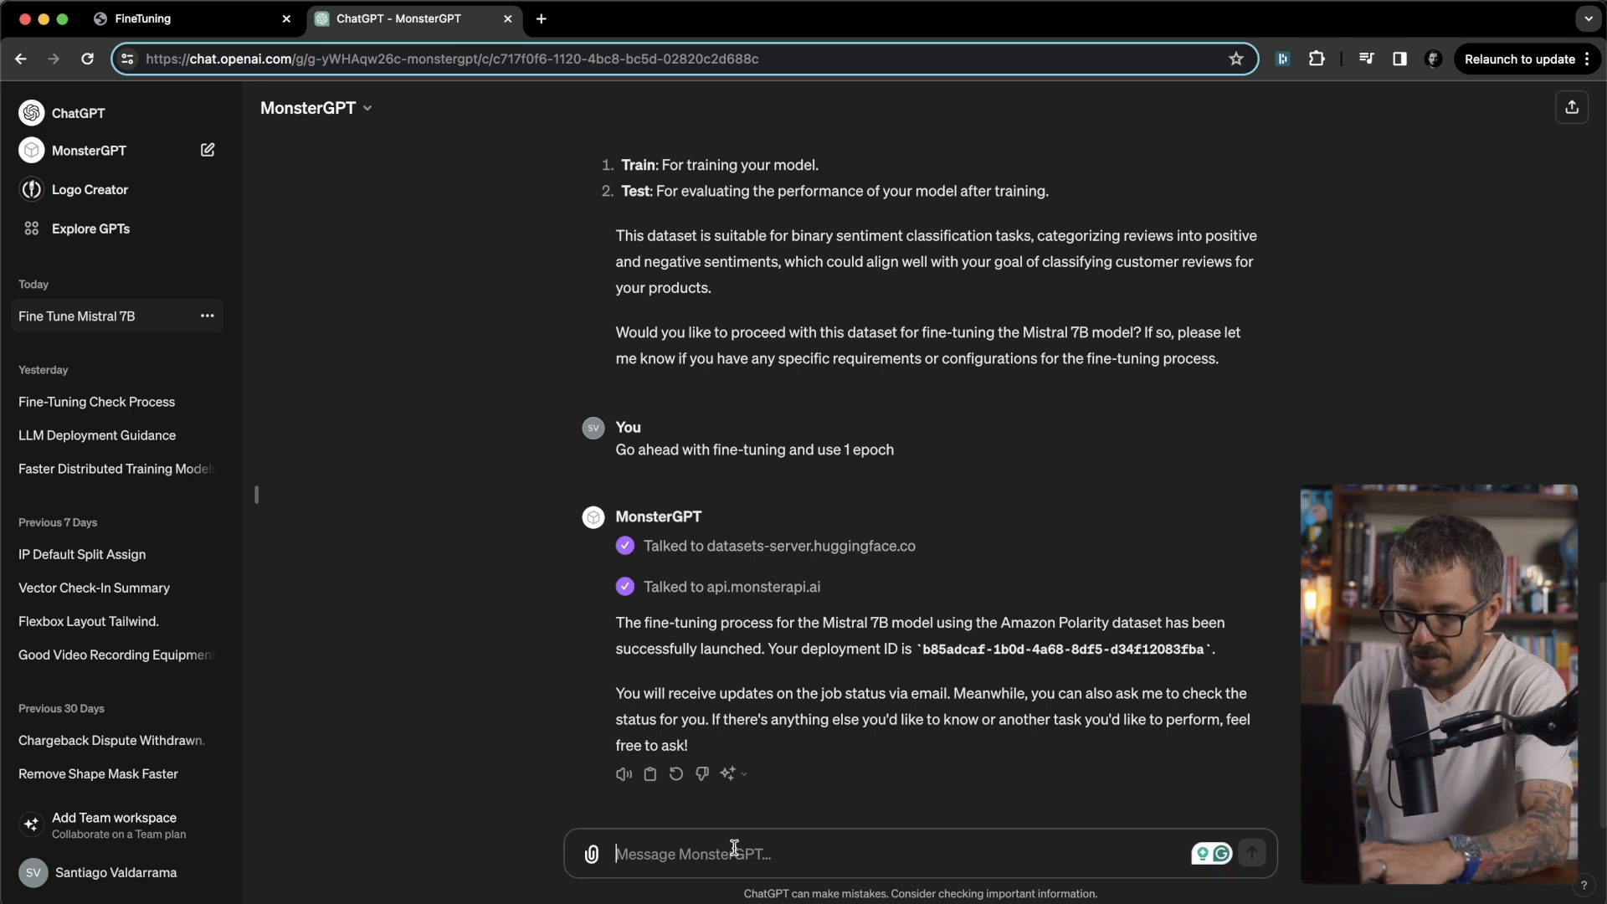
pyautogui.write('can you deploy a model for me?')
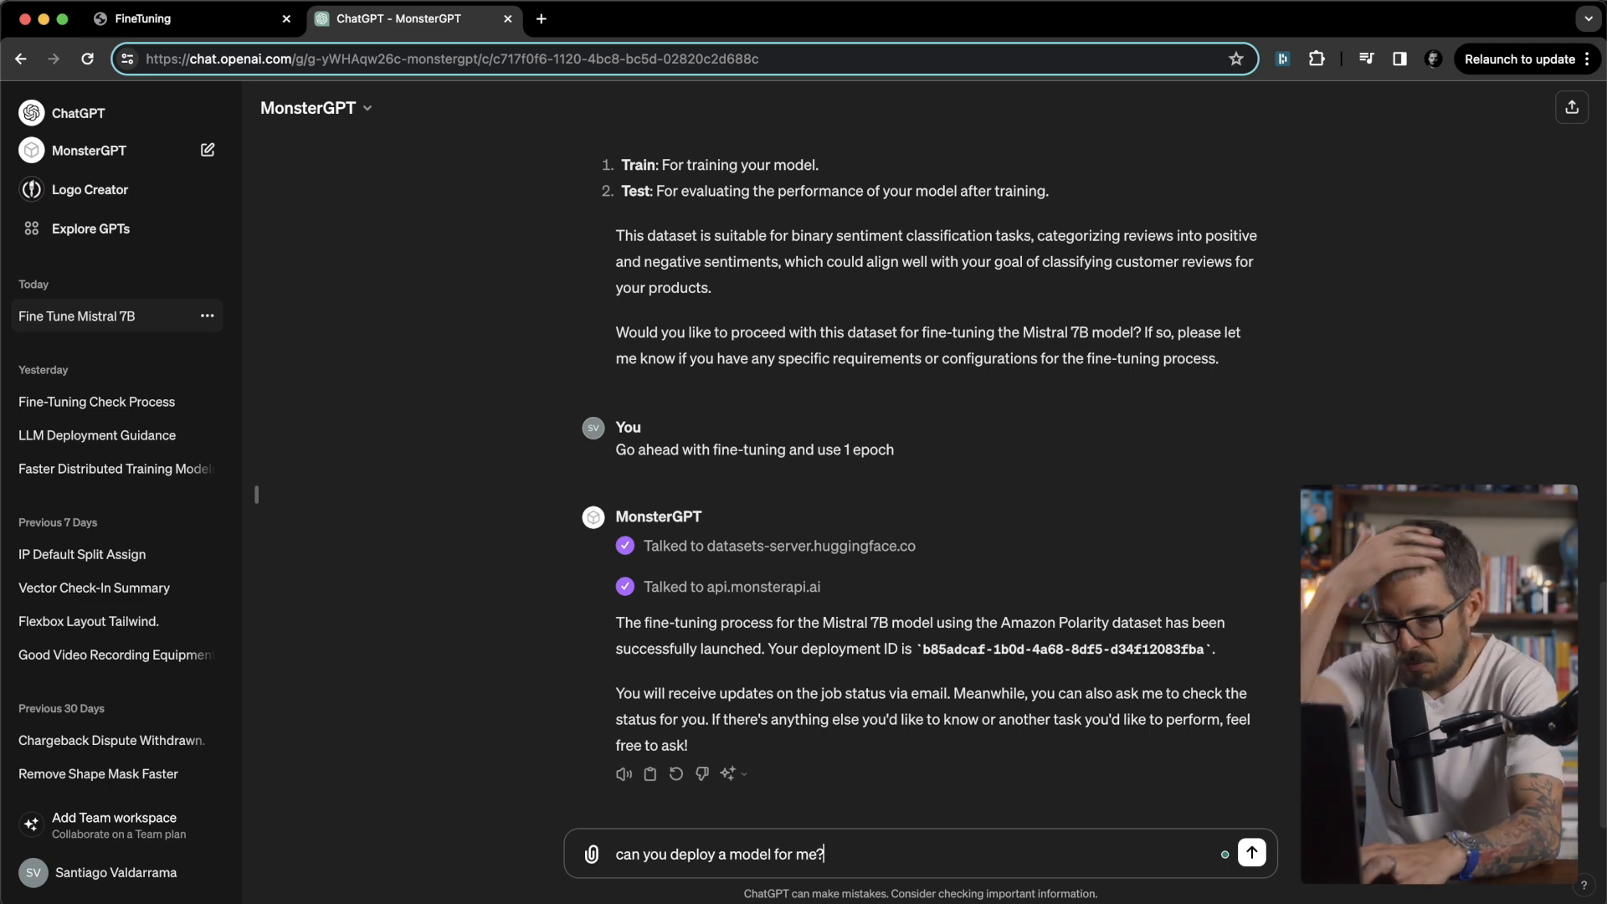
pyautogui.click(1251, 853)
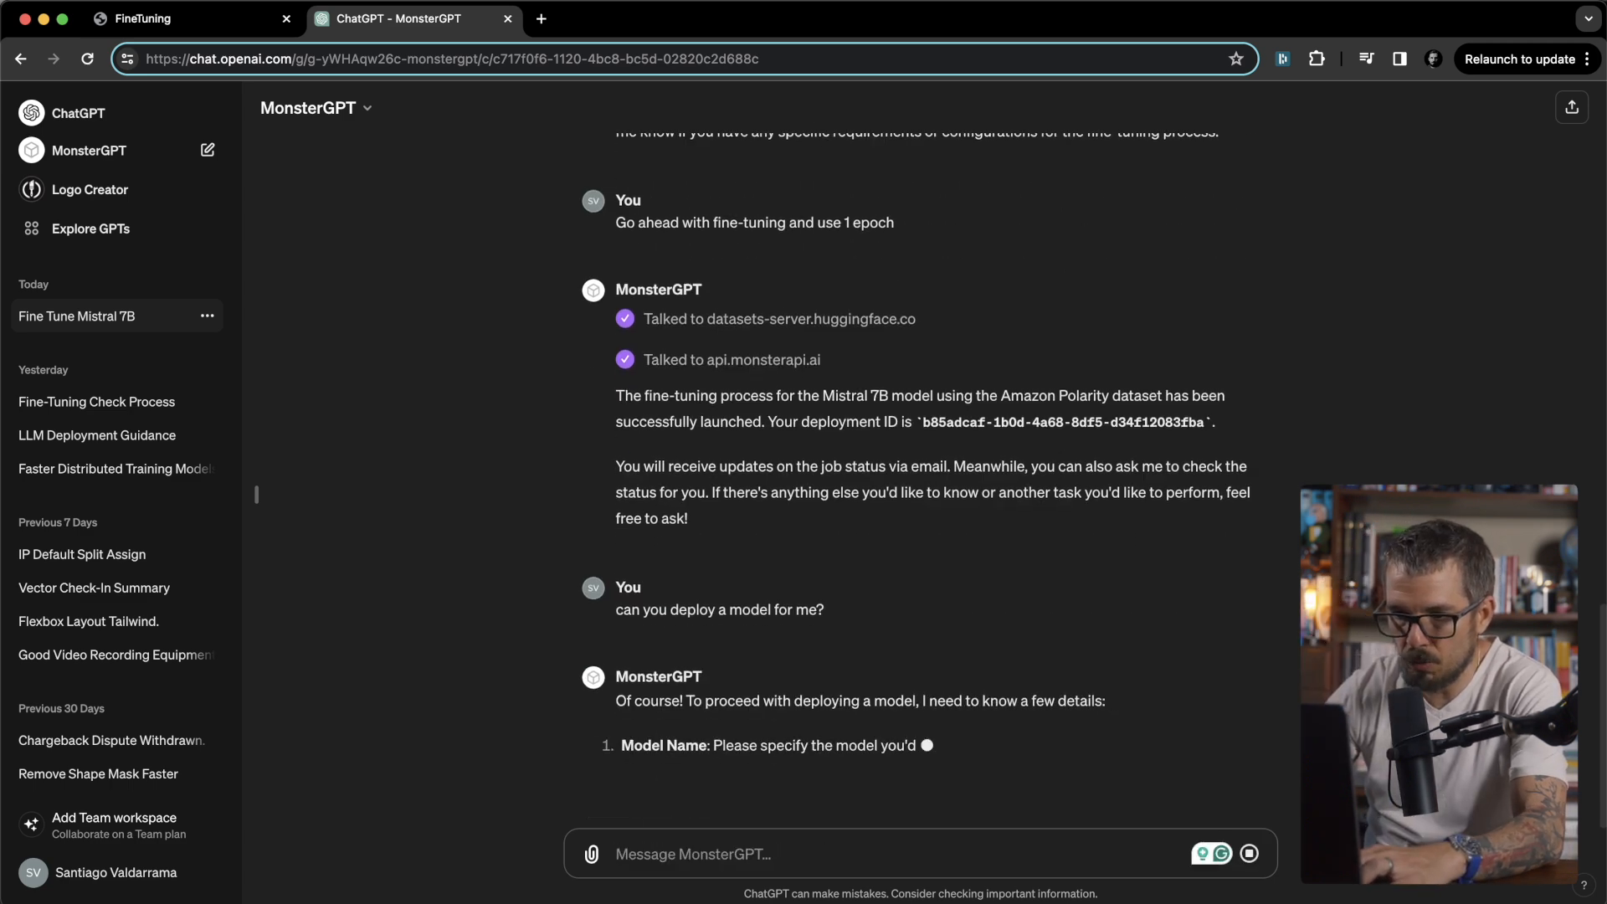